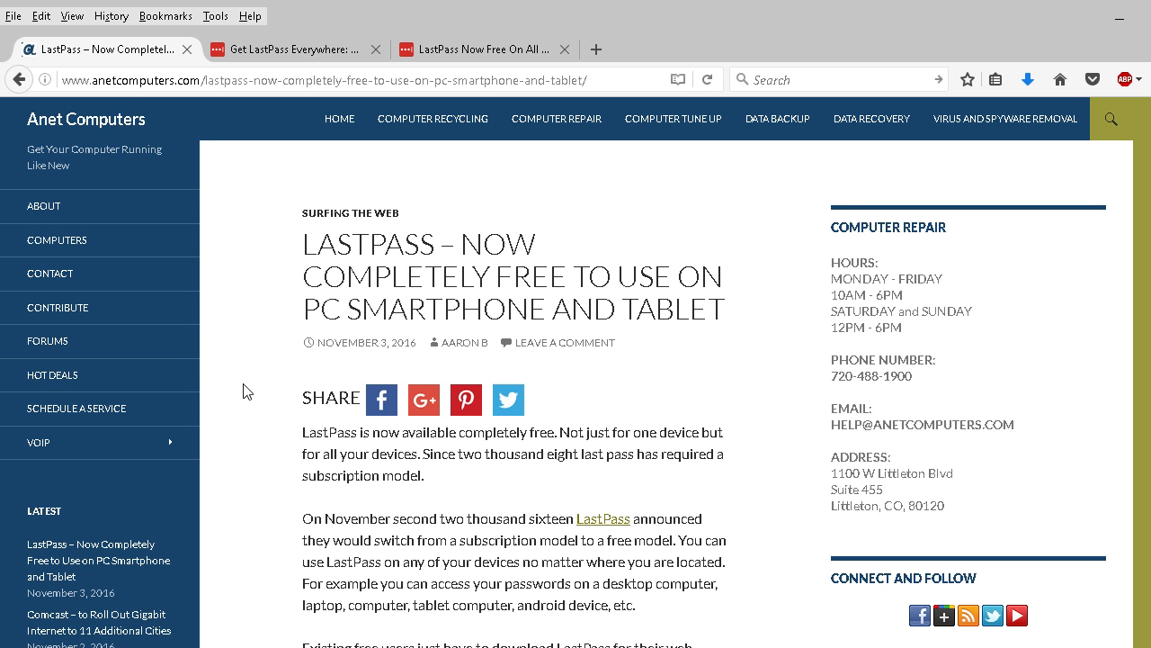
mouse_move(256, 382)
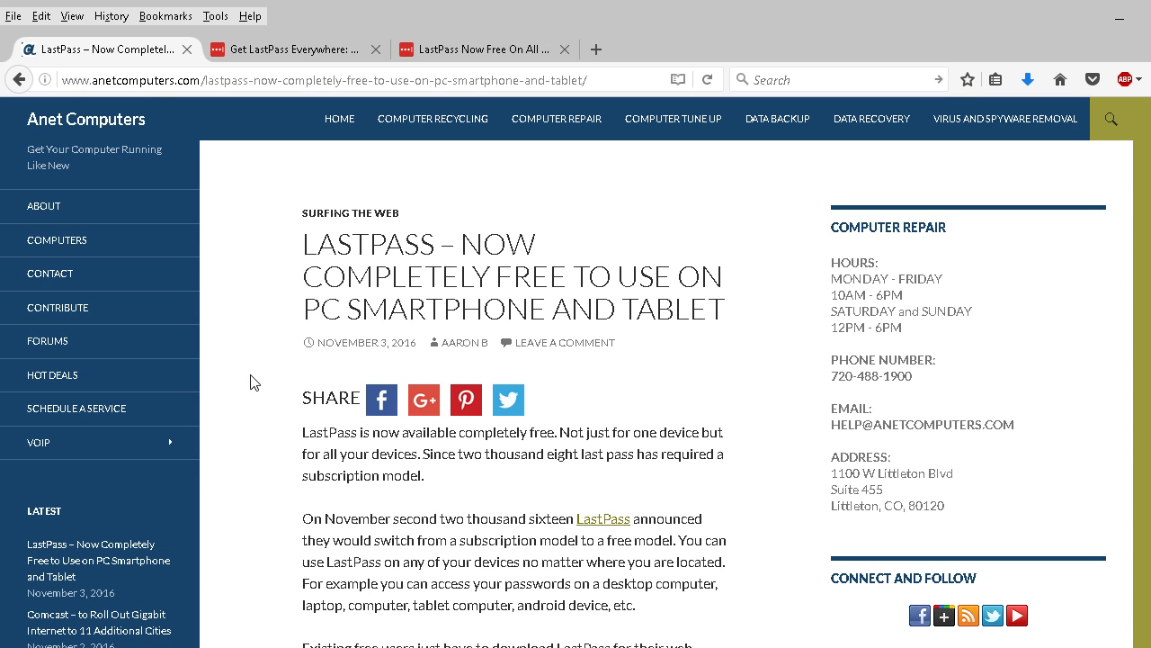
Step: Scroll the Anet Computers LastPass article down to its opening paragraphs about LastPass becoming free
scroll("down", 3)
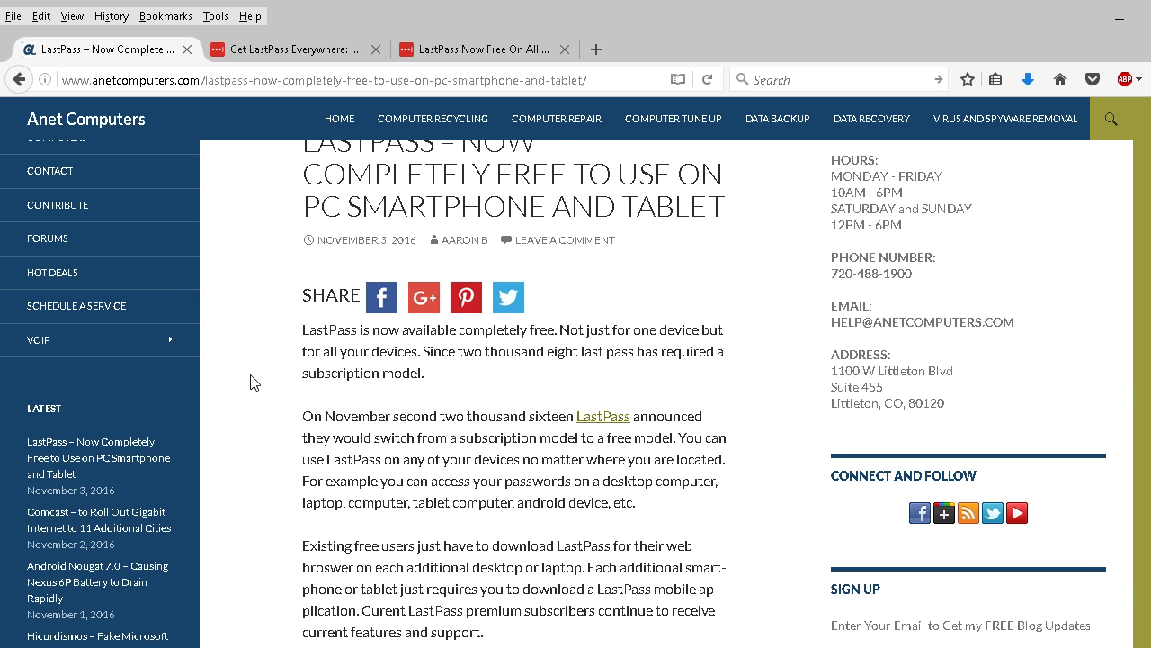
scroll("down", 3)
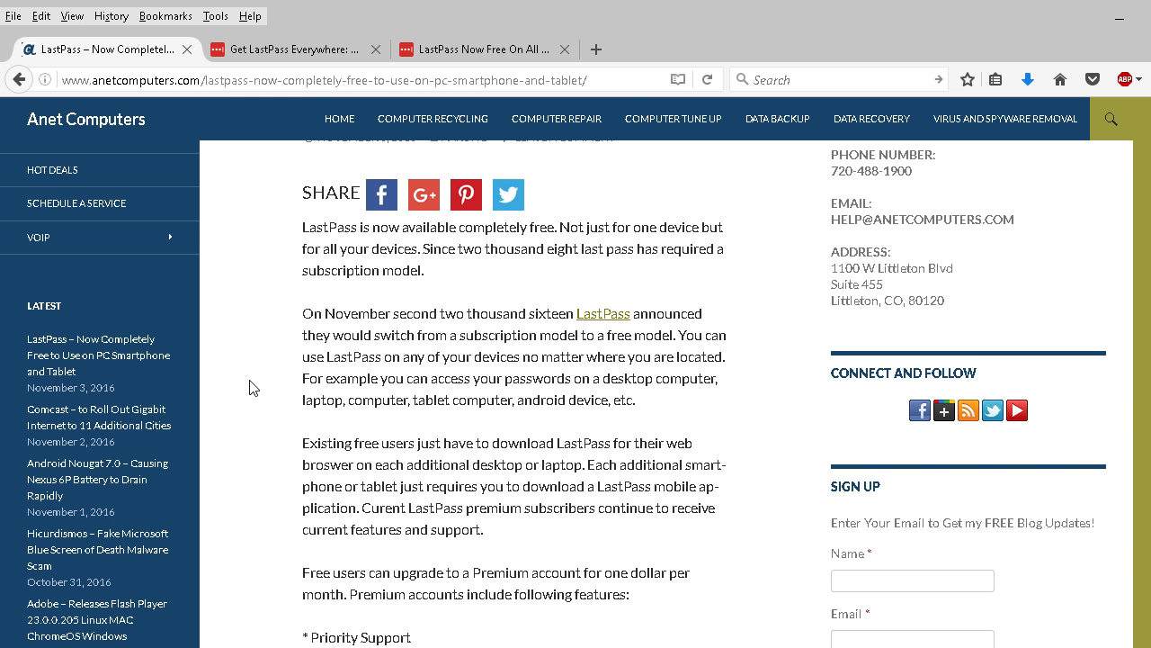
mouse_move(244, 387)
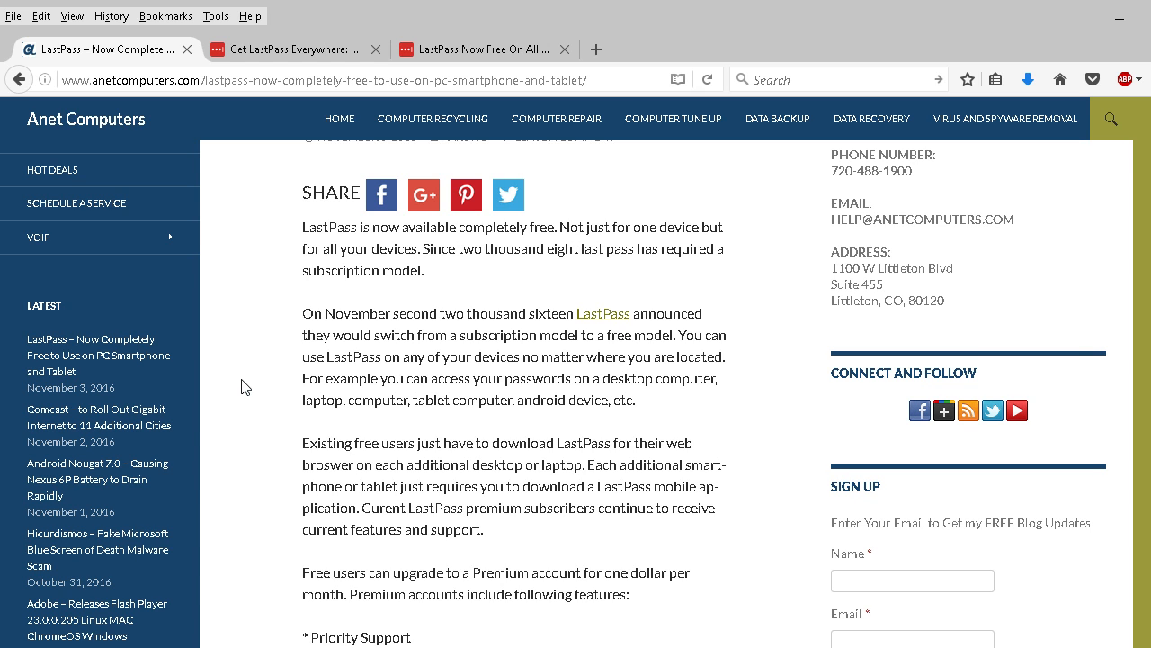
mouse_move(255, 385)
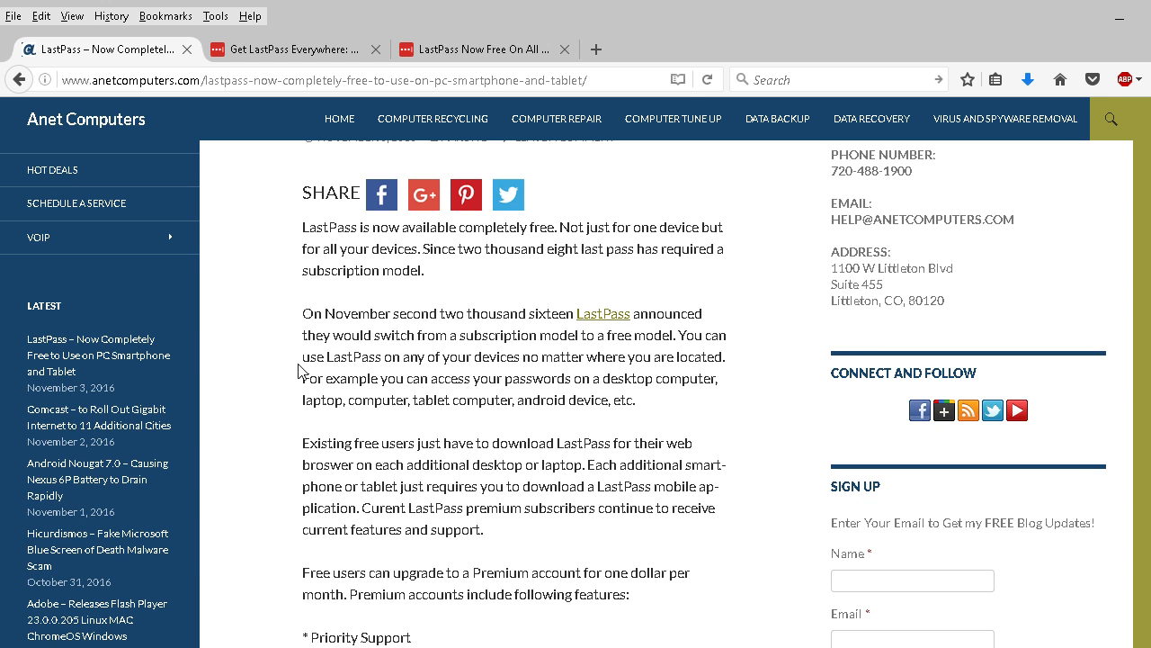
mouse_move(275, 360)
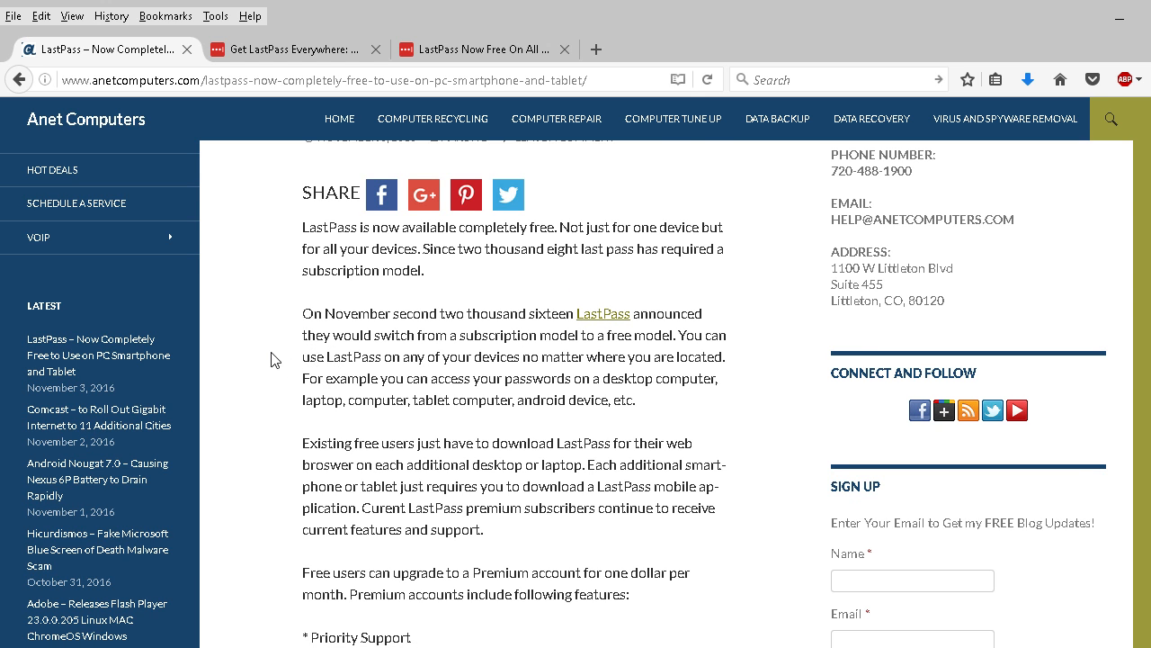
Step: Scroll down to the Premium features bullet list and the paid subscribers paragraph
scroll("down", 3)
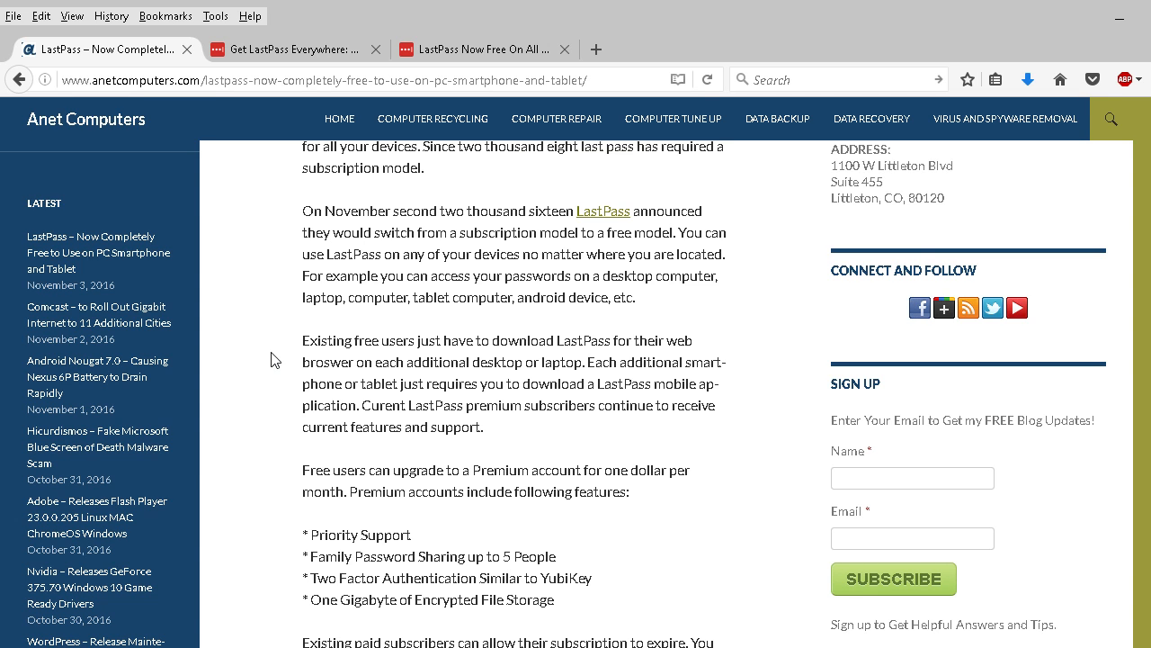
mouse_move(304, 313)
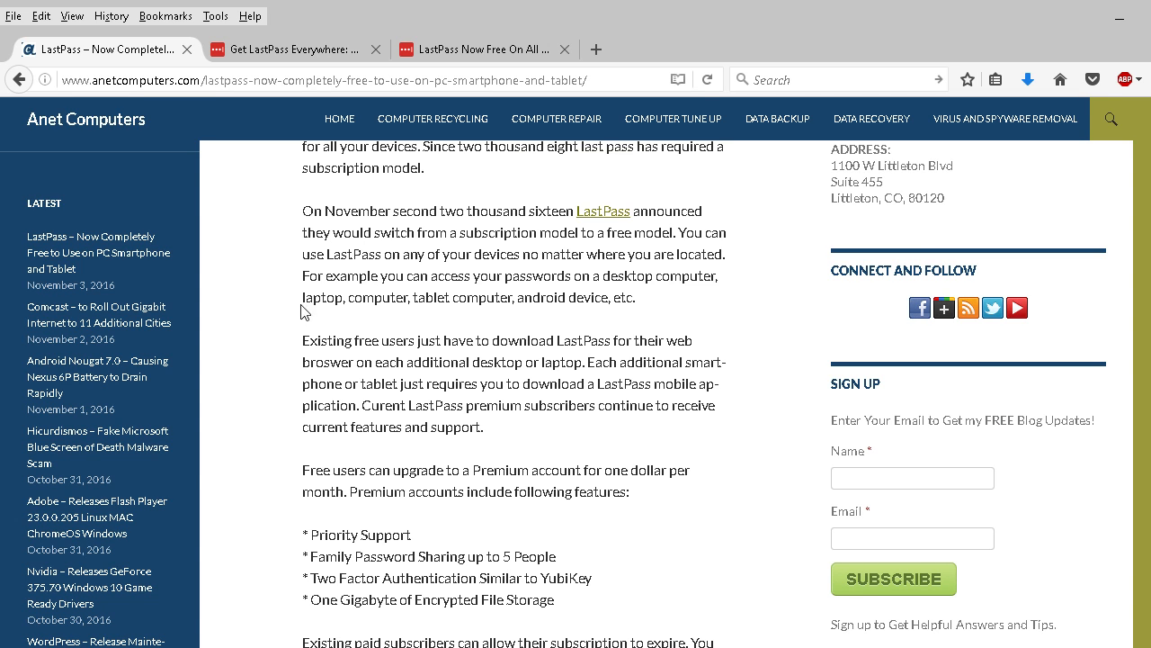
mouse_move(299, 320)
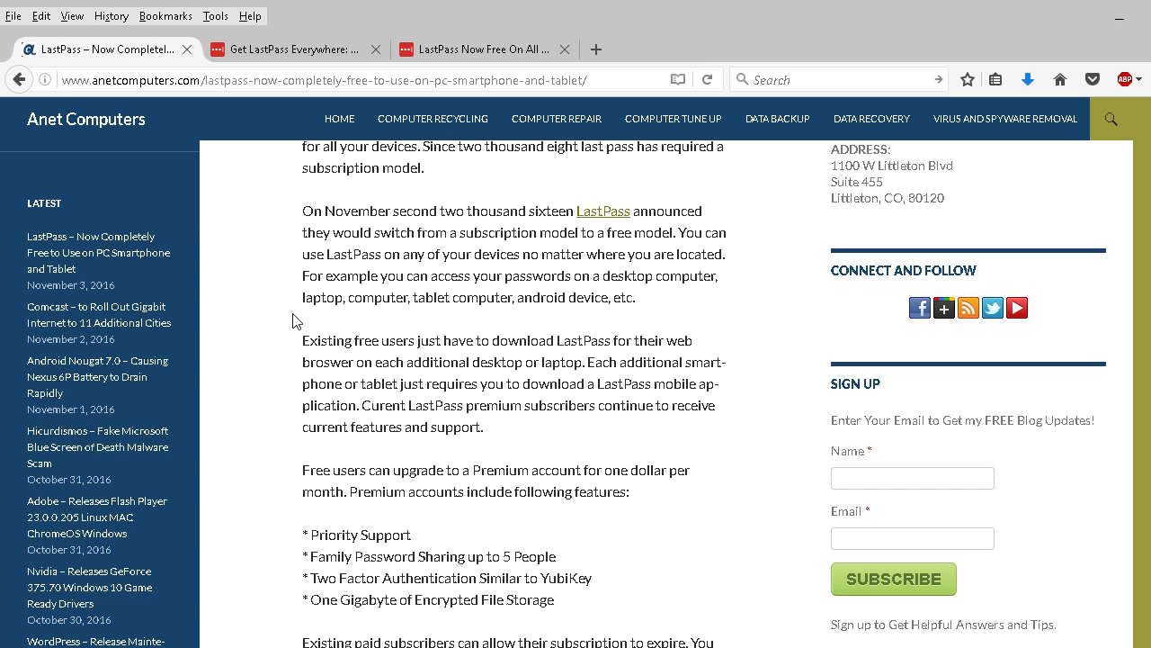
mouse_move(281, 299)
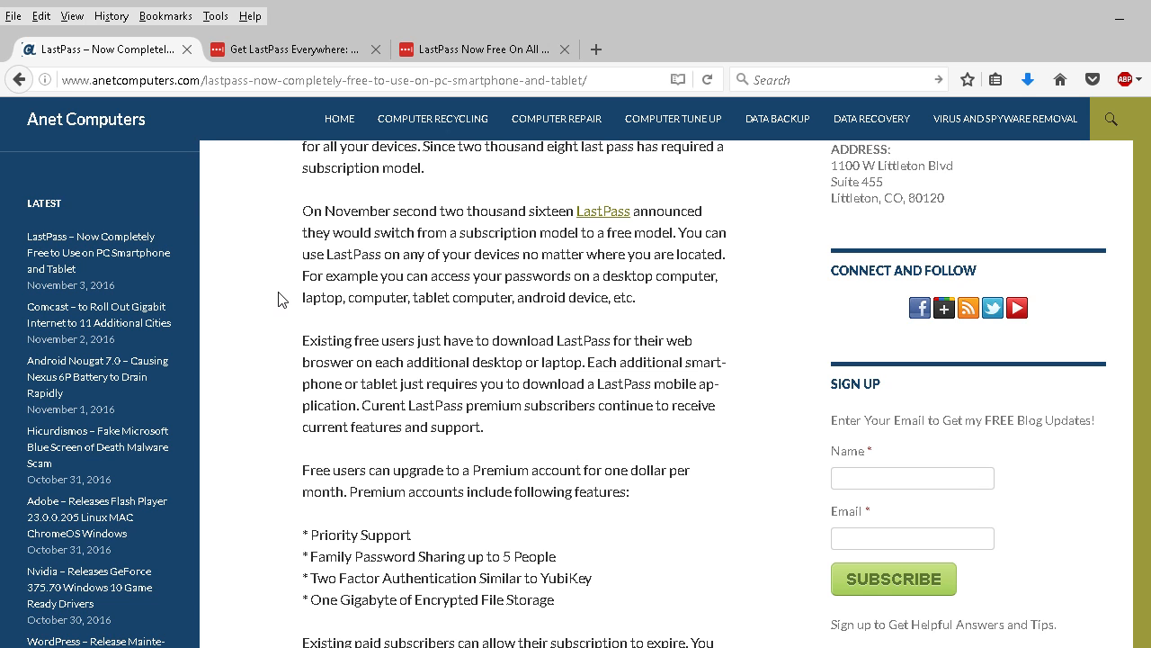
mouse_move(297, 298)
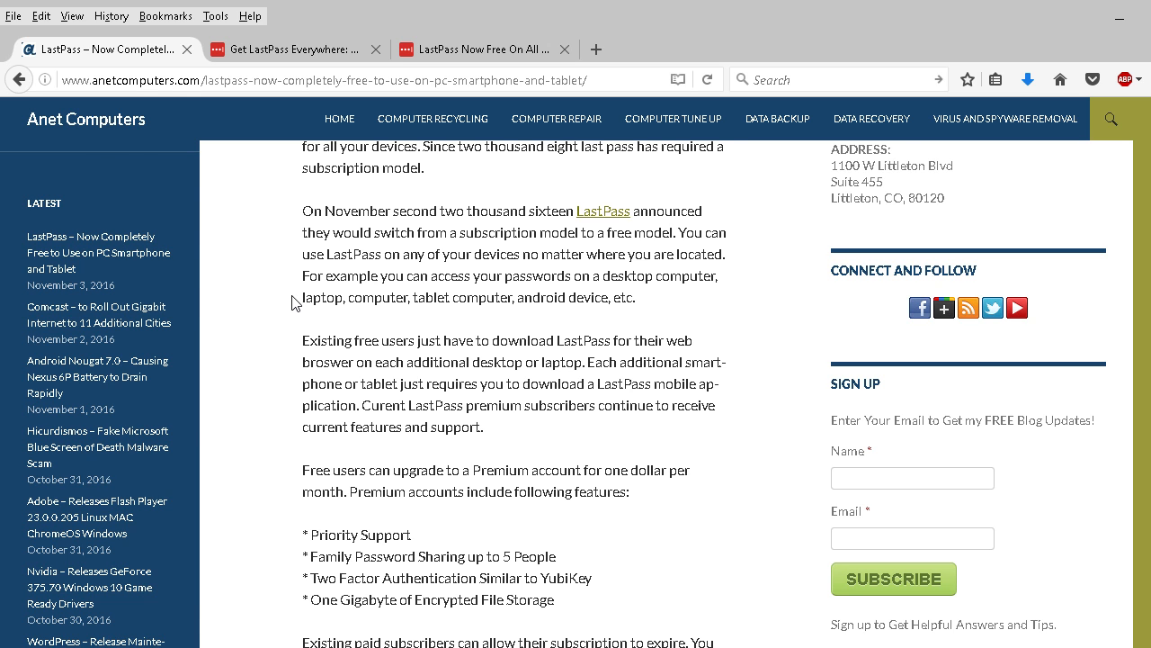
scroll("down", 3)
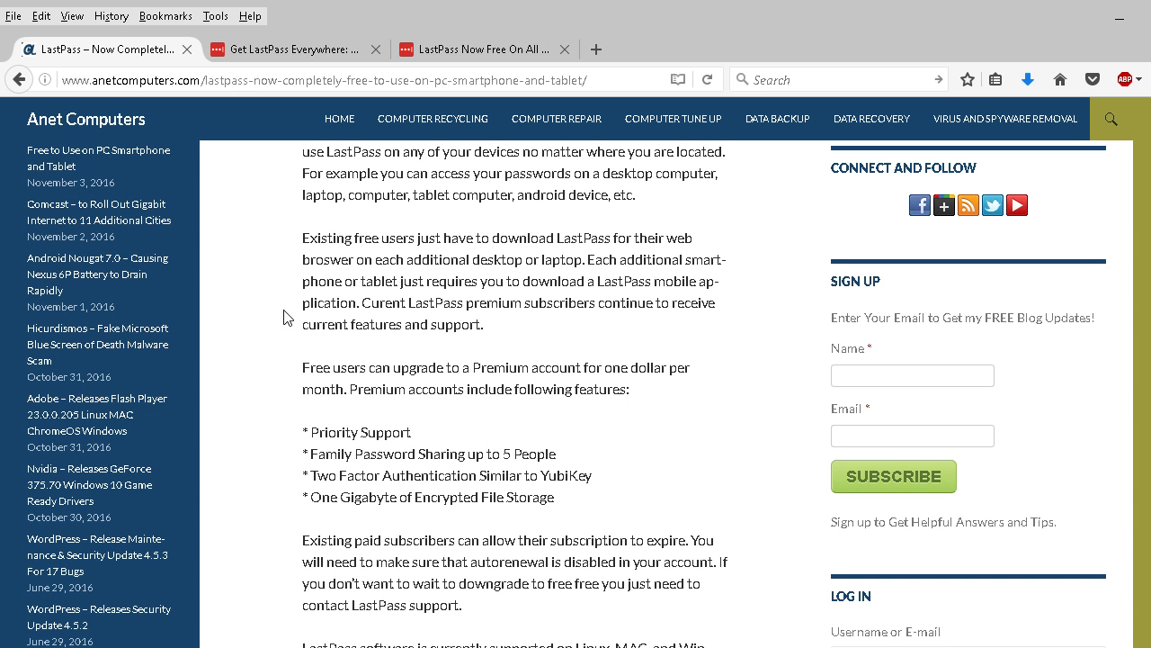
mouse_move(385, 298)
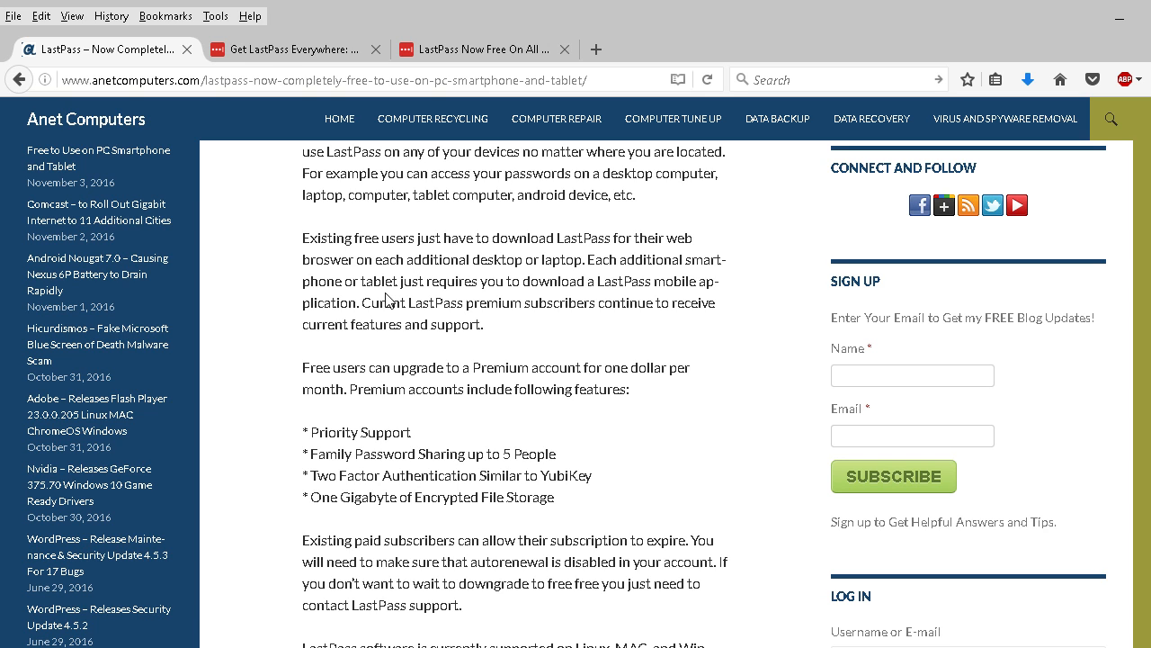
mouse_move(340, 296)
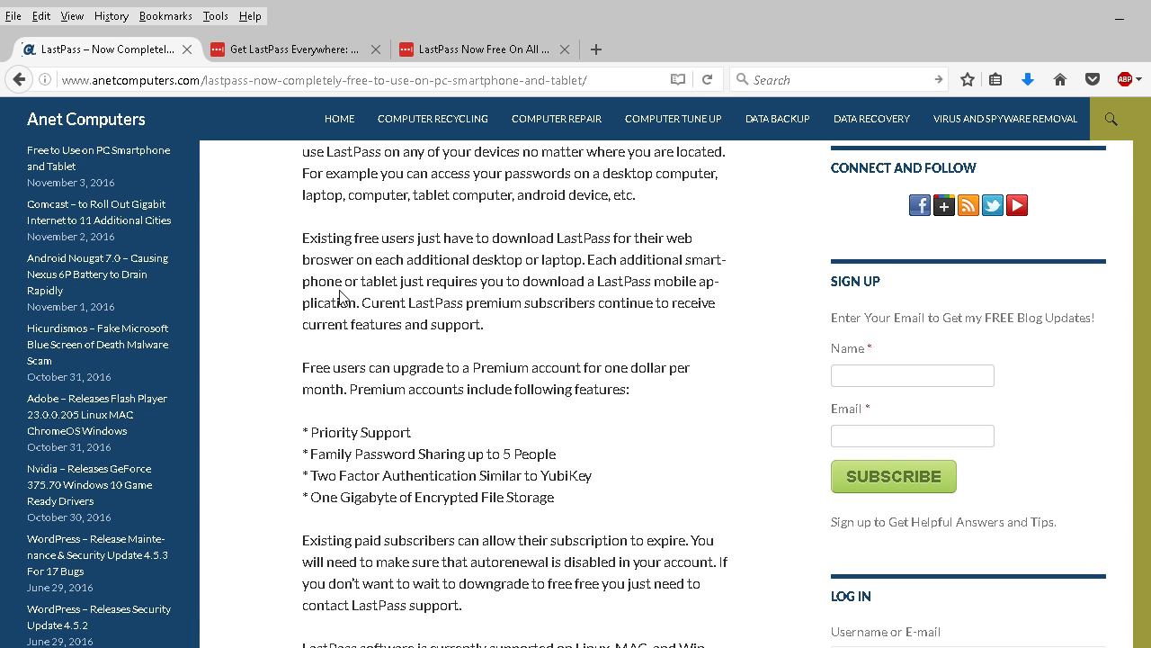
mouse_move(291, 313)
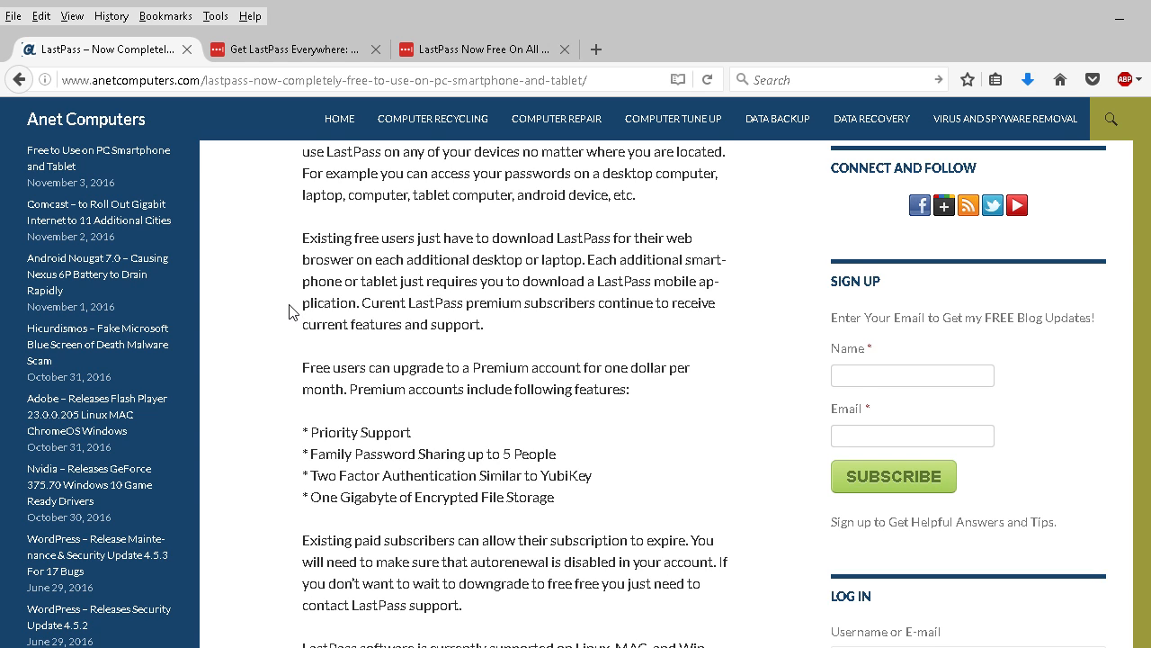
mouse_move(313, 262)
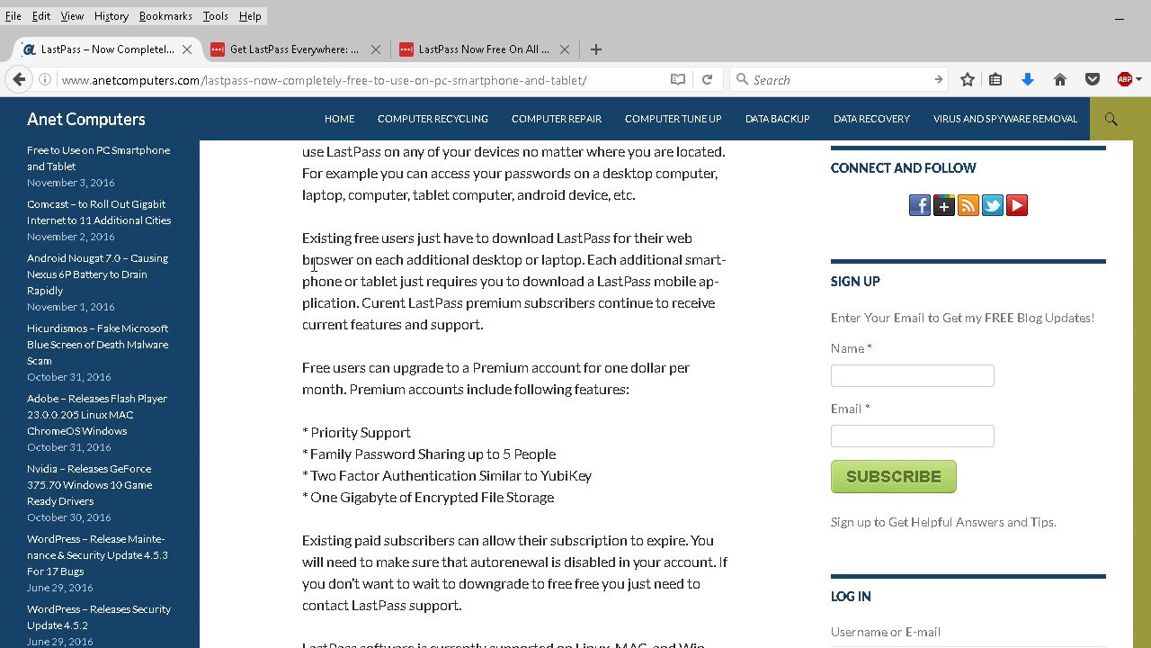
mouse_move(279, 302)
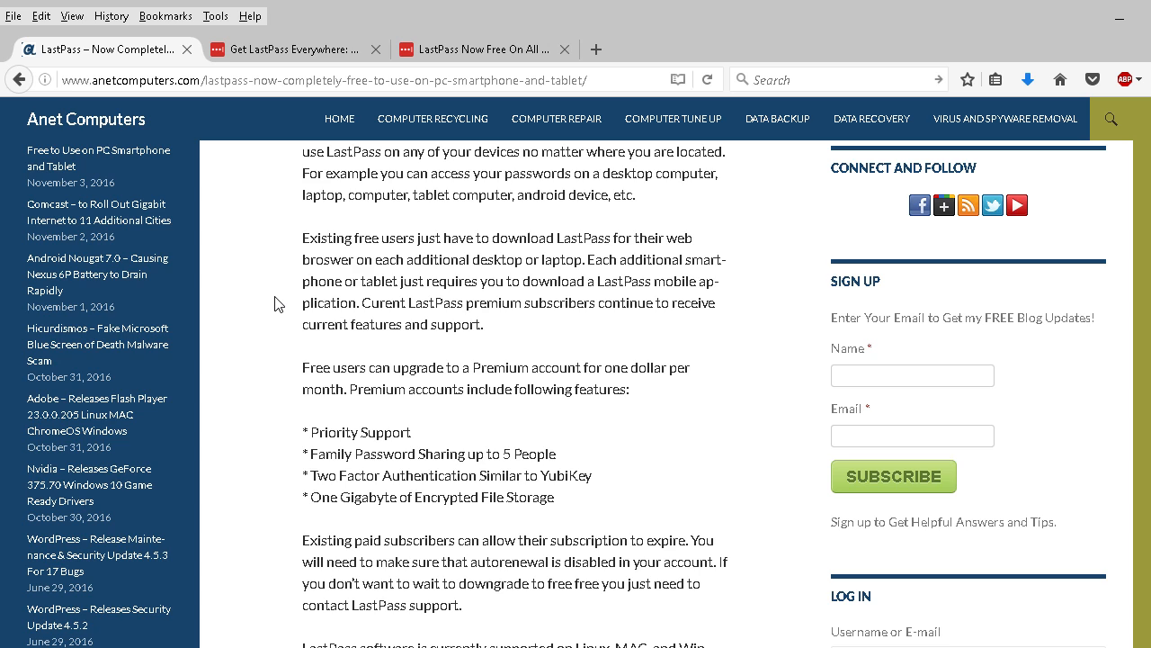
mouse_move(385, 299)
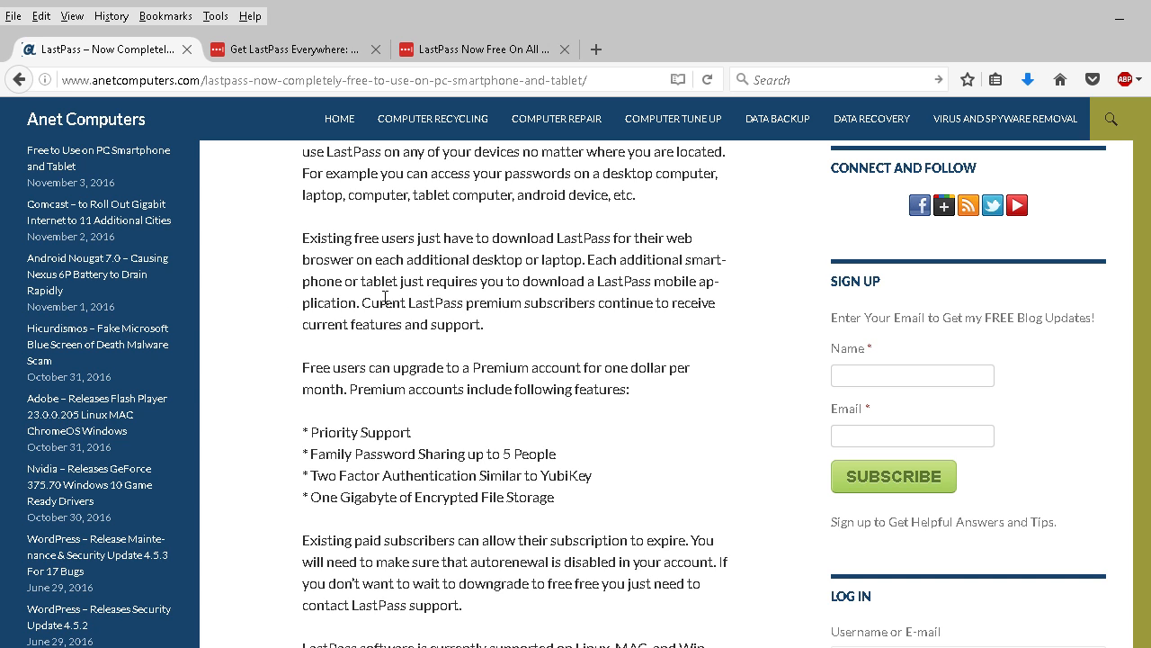
mouse_move(286, 313)
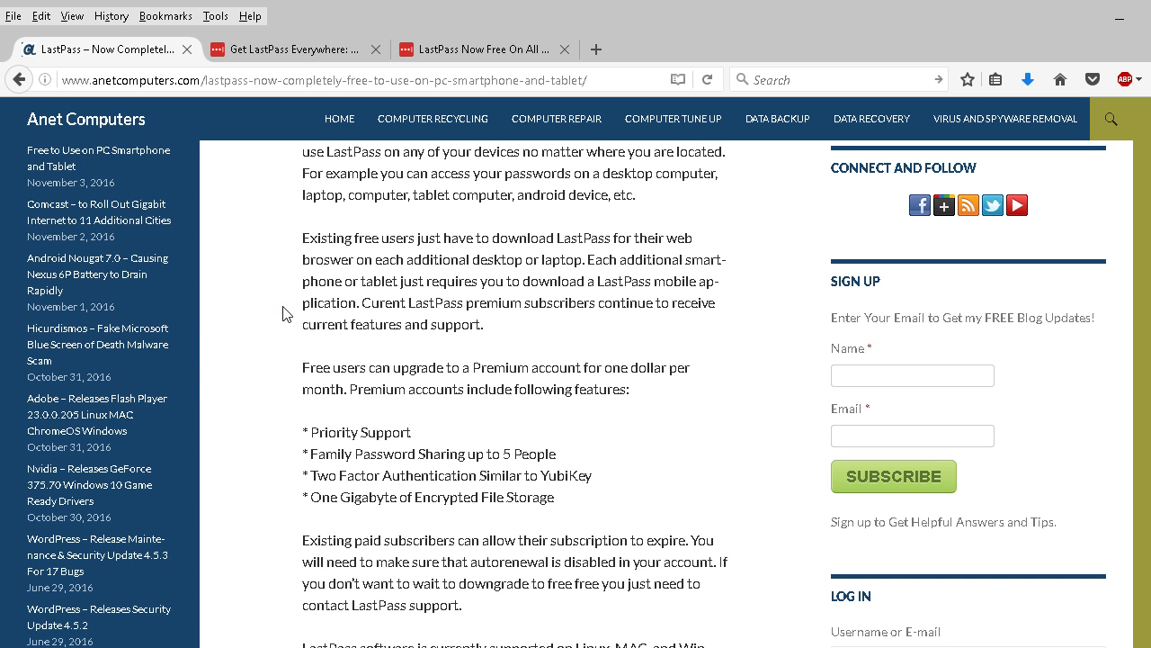
scroll("down", 3)
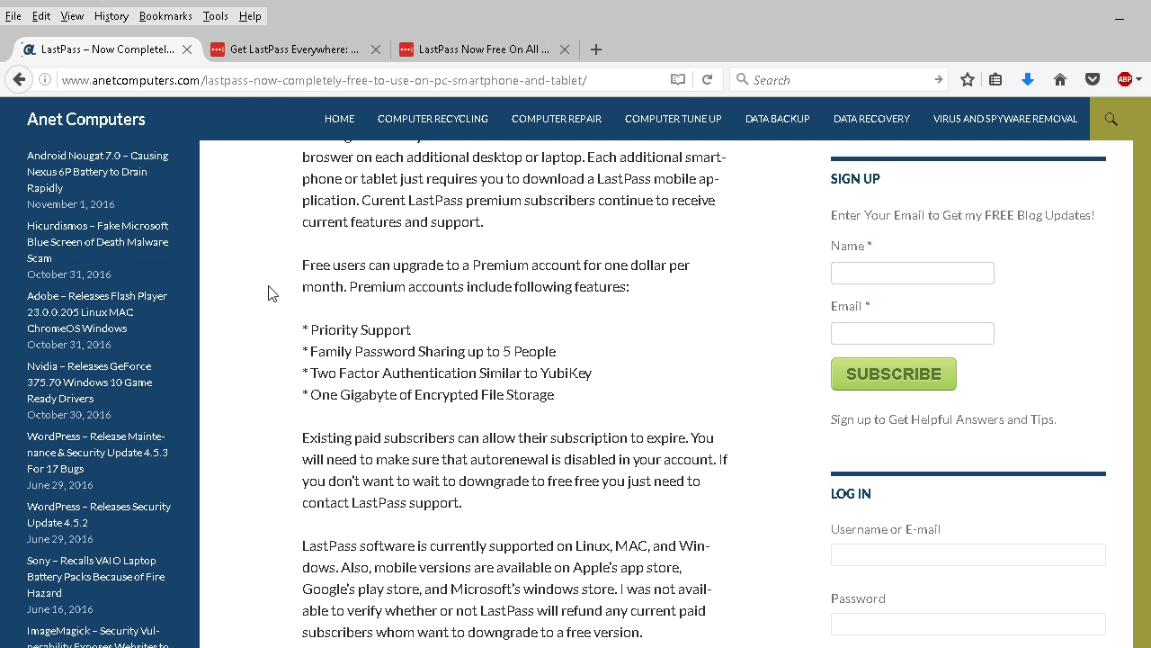
Step: Scroll to the closing paragraphs on supported platforms, refunds and the enterprise version
scroll("down", 3)
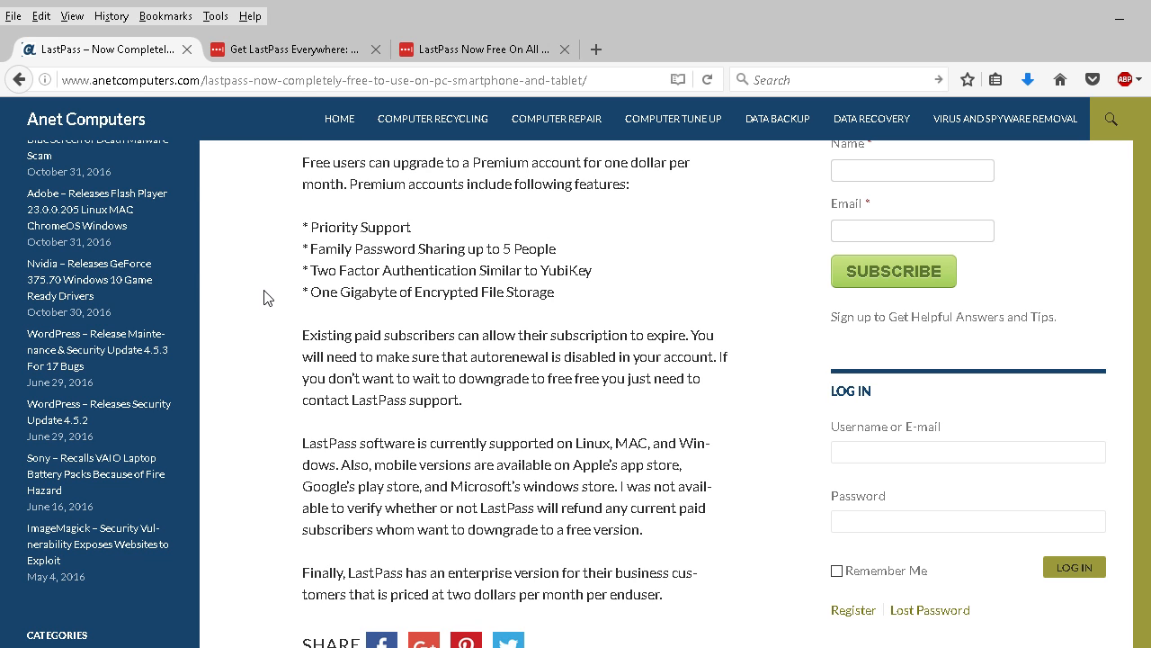
mouse_move(304, 266)
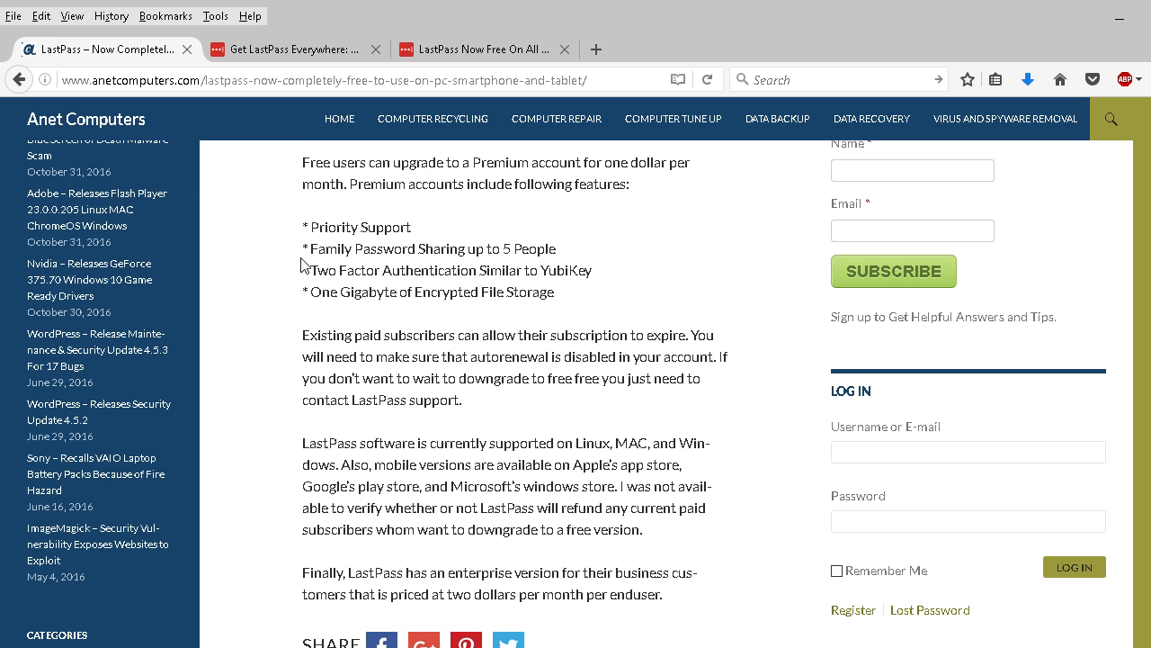
mouse_move(279, 284)
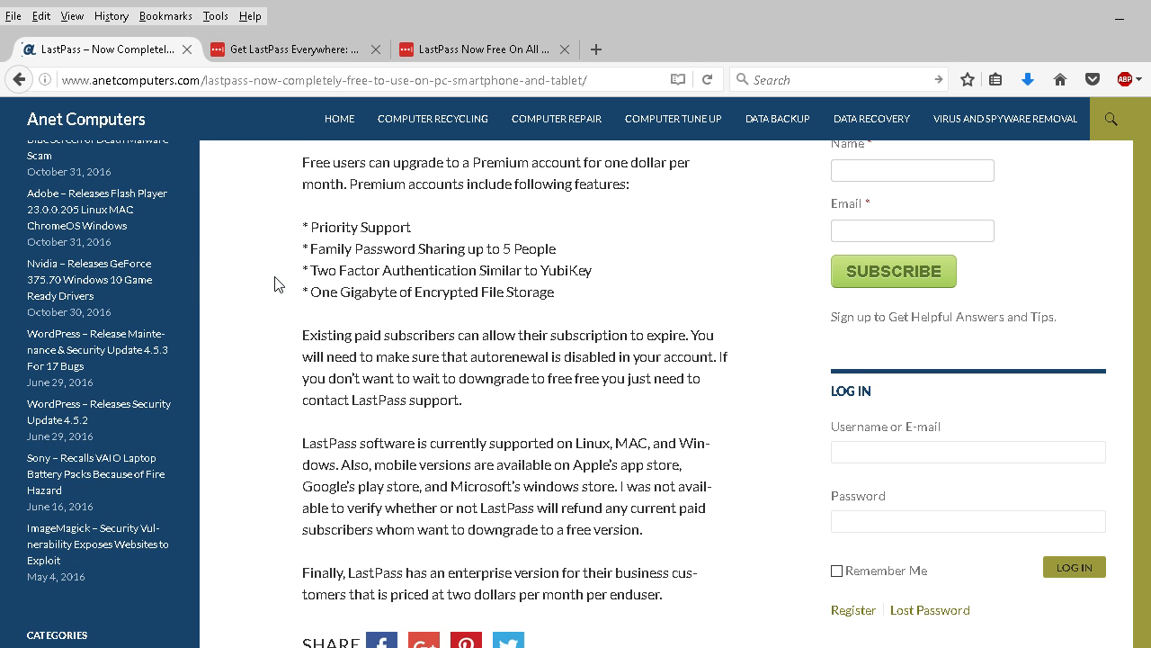
scroll("down", 3)
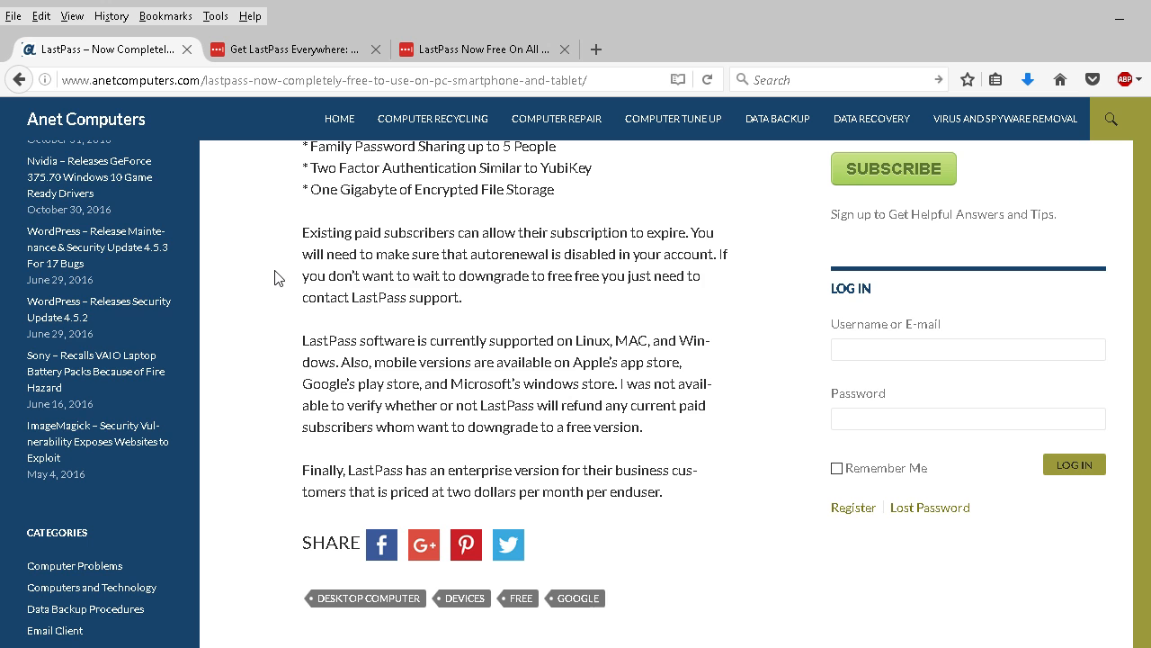
mouse_move(421, 274)
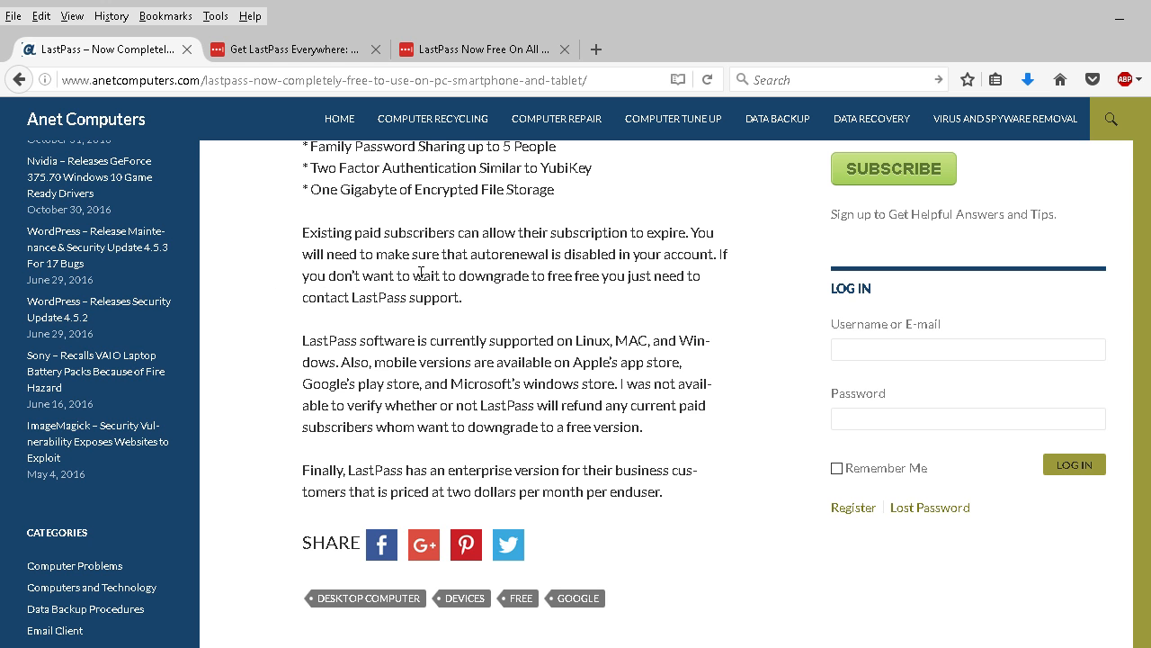
Step: Scroll down to the comments area, then return to the article's headline
scroll("down", 3)
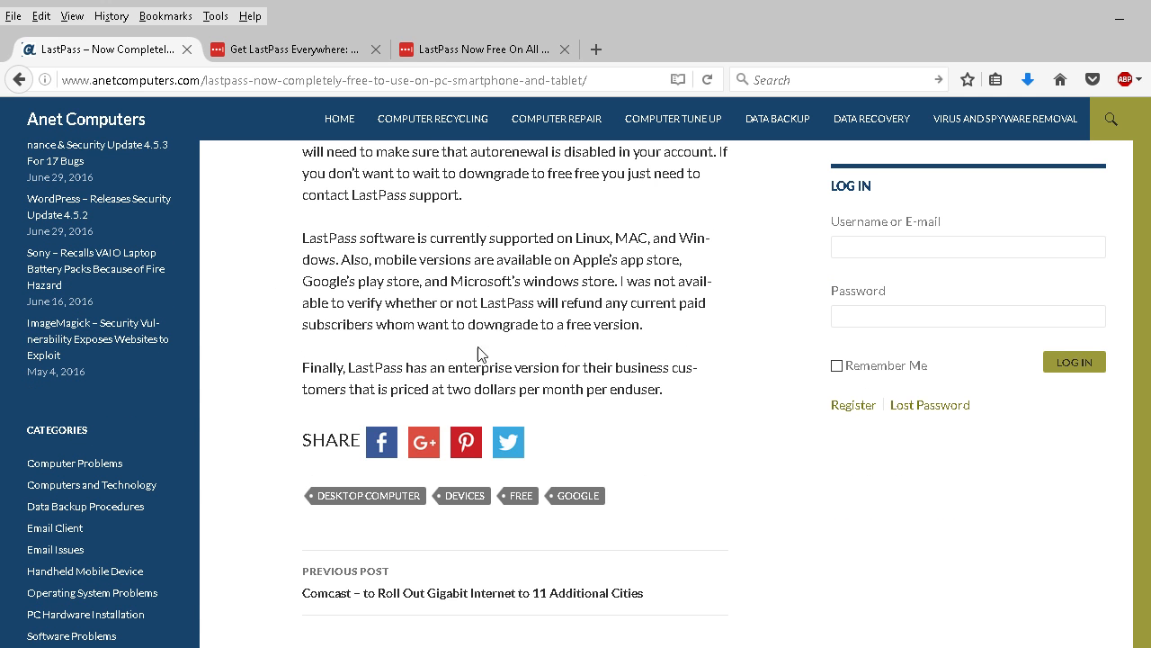
mouse_move(309, 367)
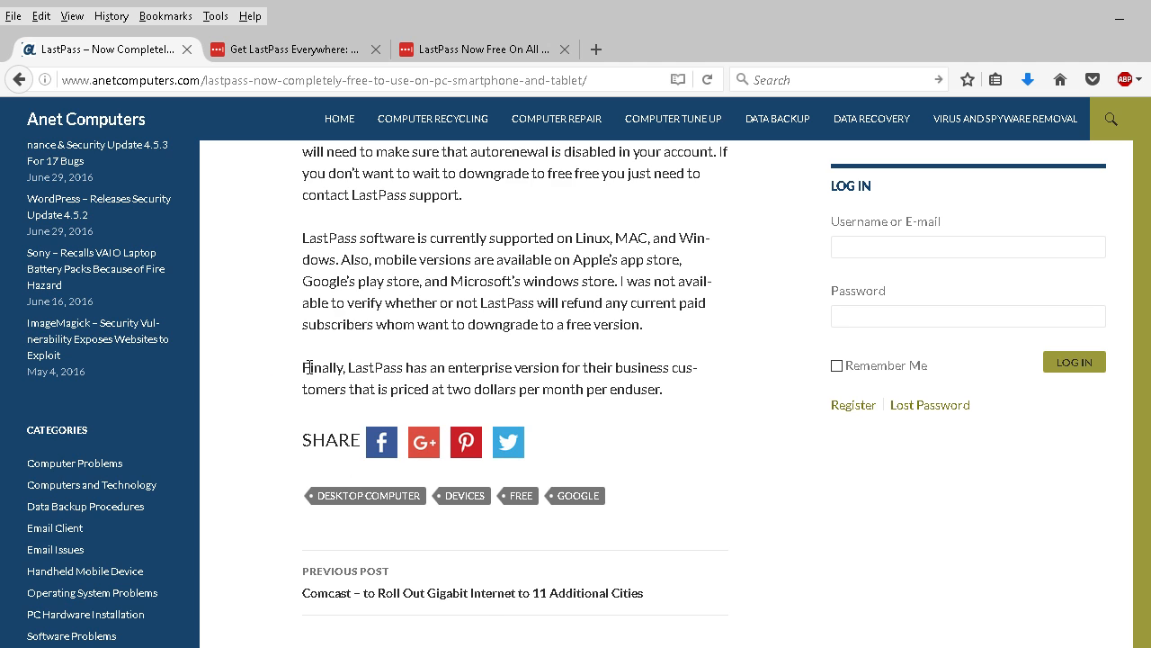
scroll("up", 3)
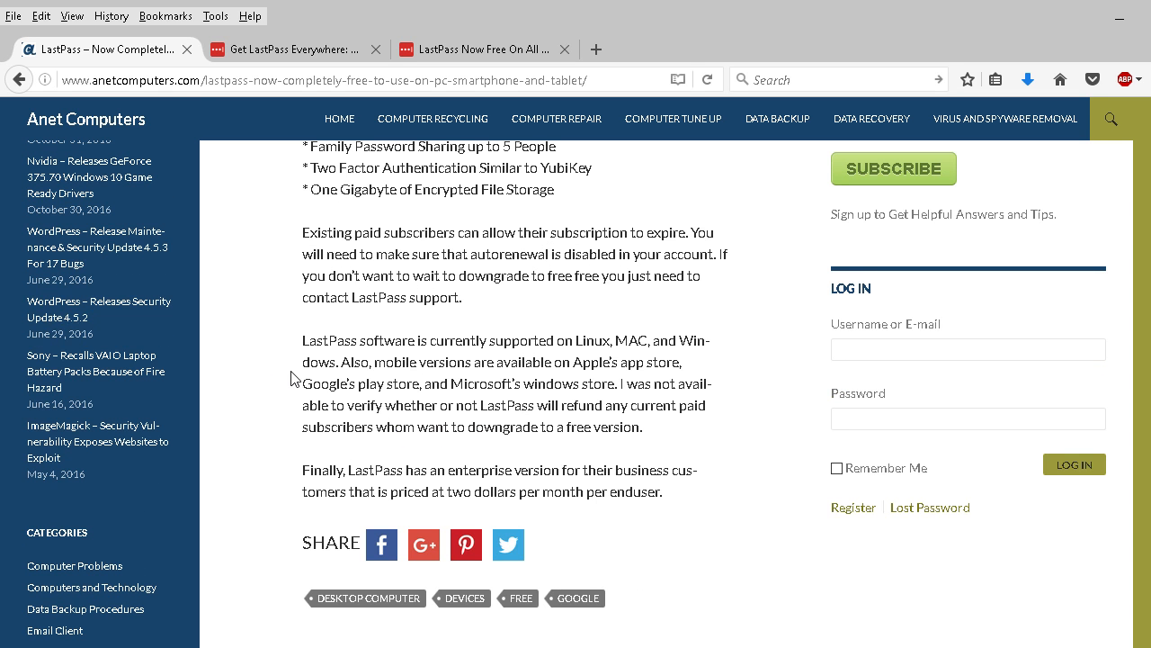
mouse_move(280, 373)
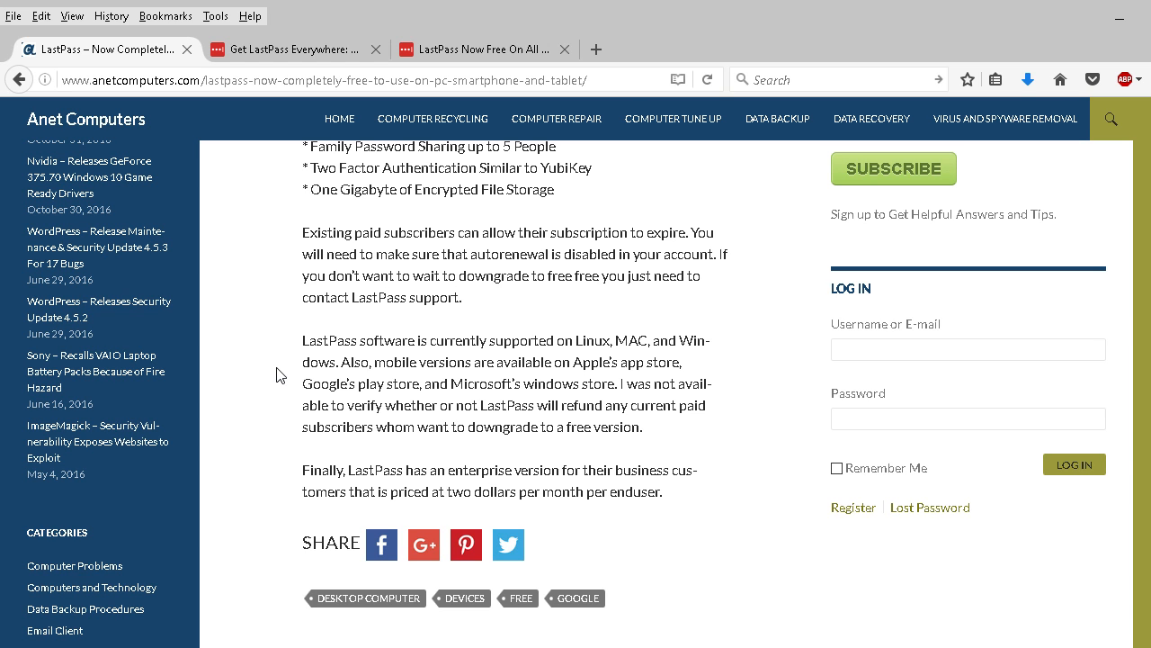
mouse_move(289, 328)
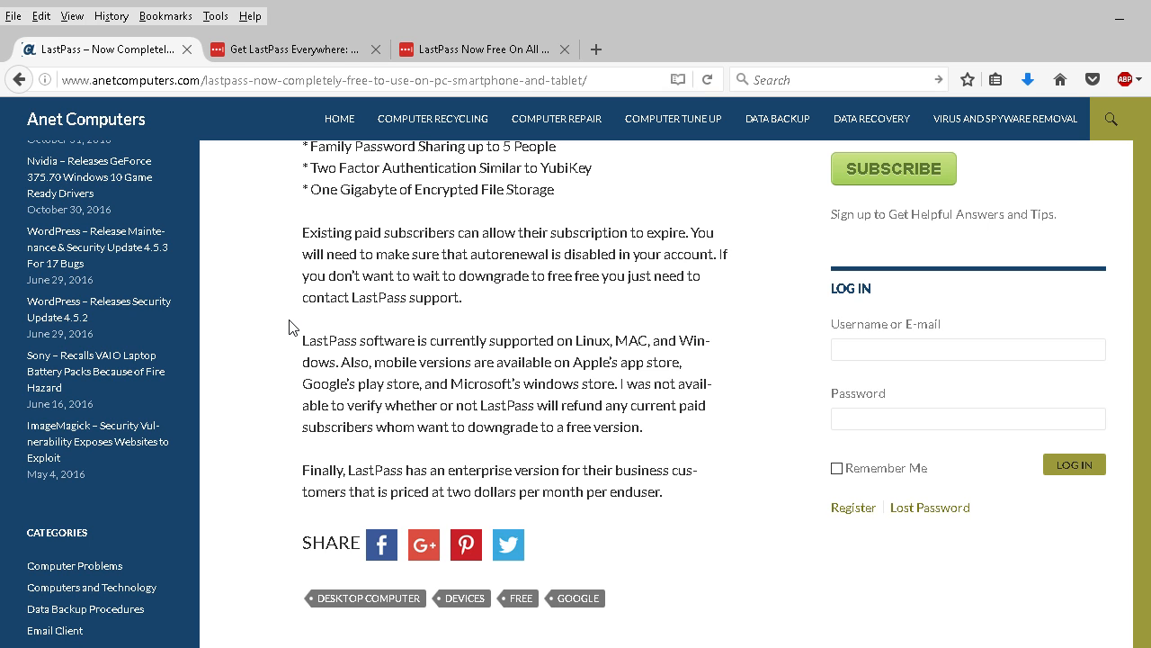
mouse_move(281, 302)
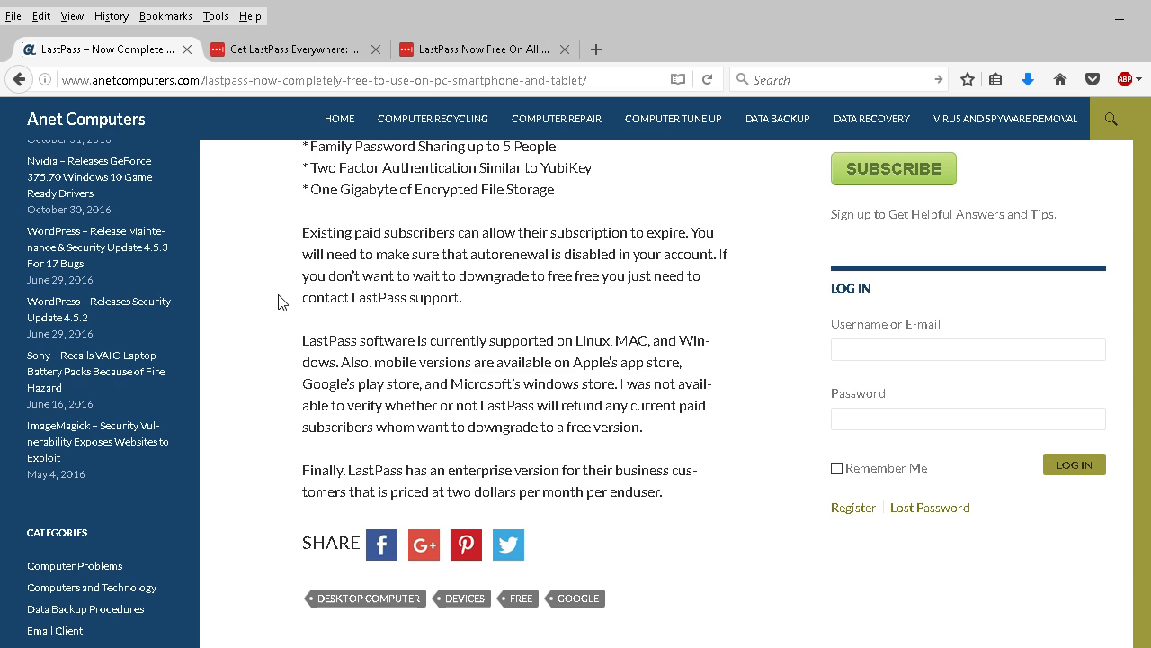
mouse_move(340, 313)
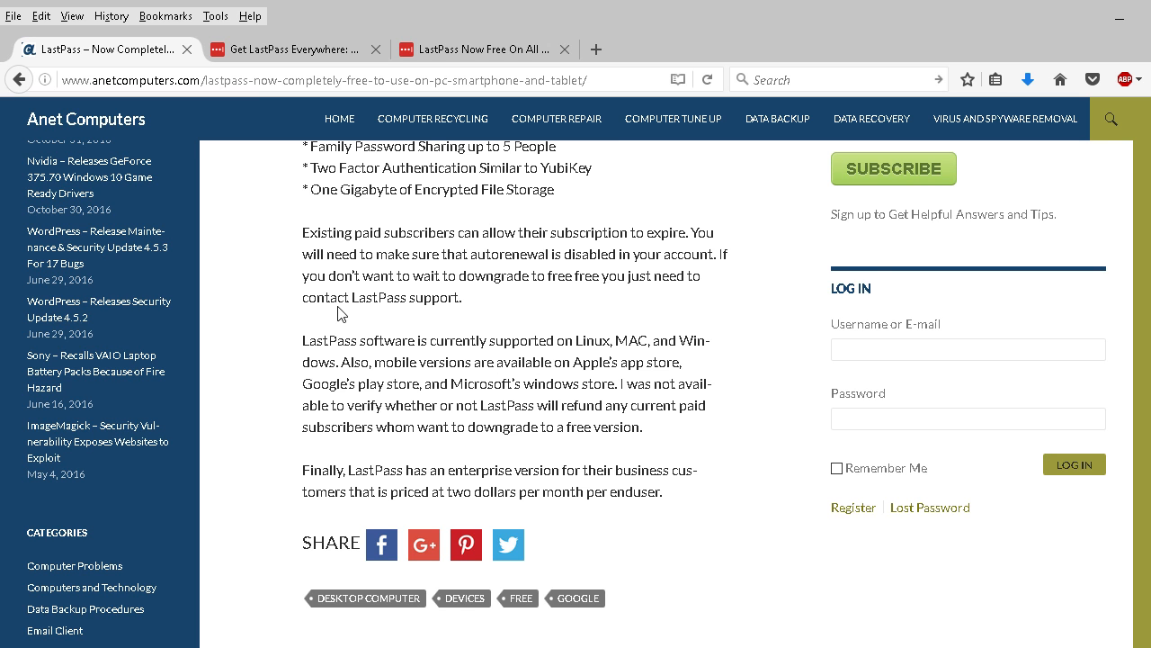
scroll("down", 3)
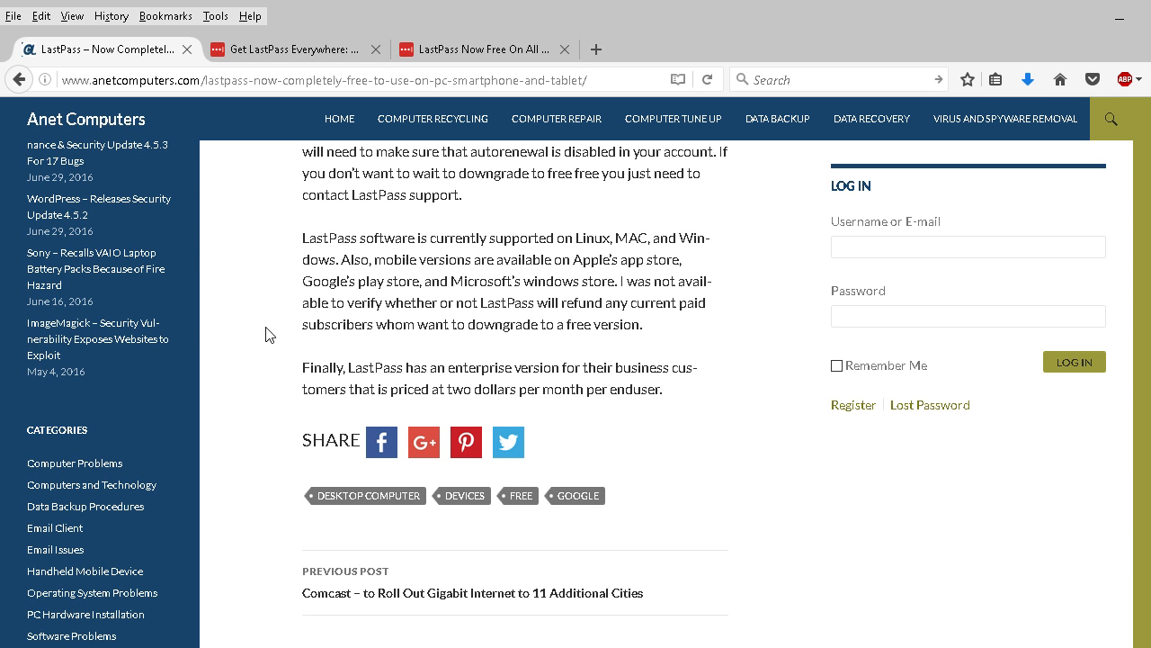
mouse_move(385, 322)
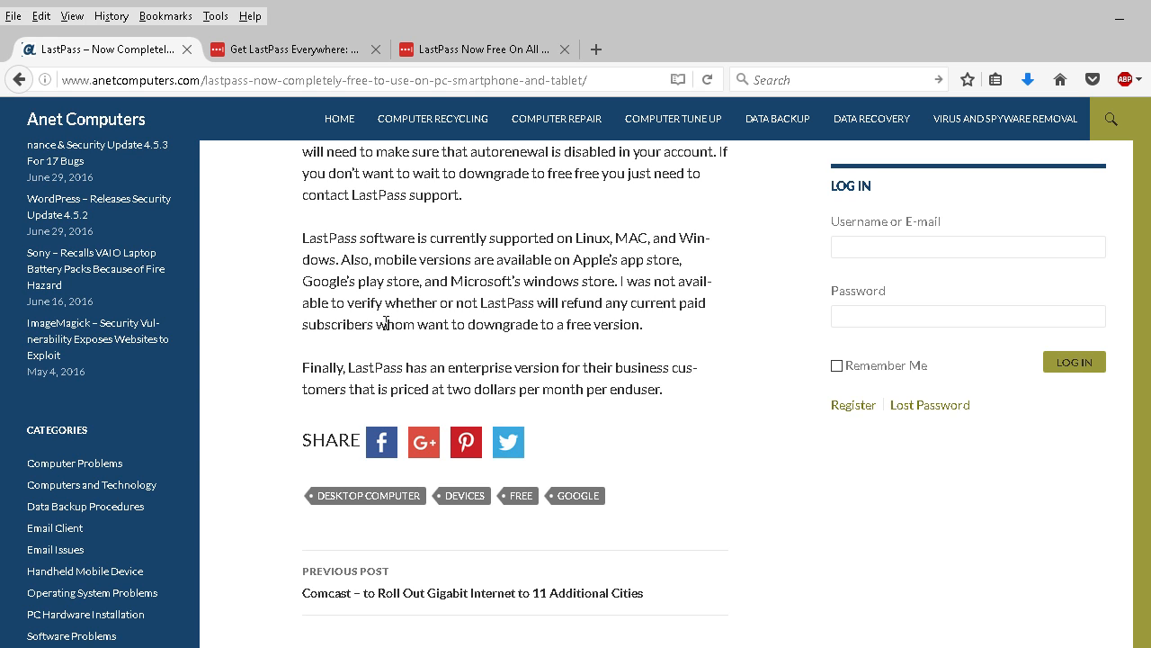
mouse_move(309, 304)
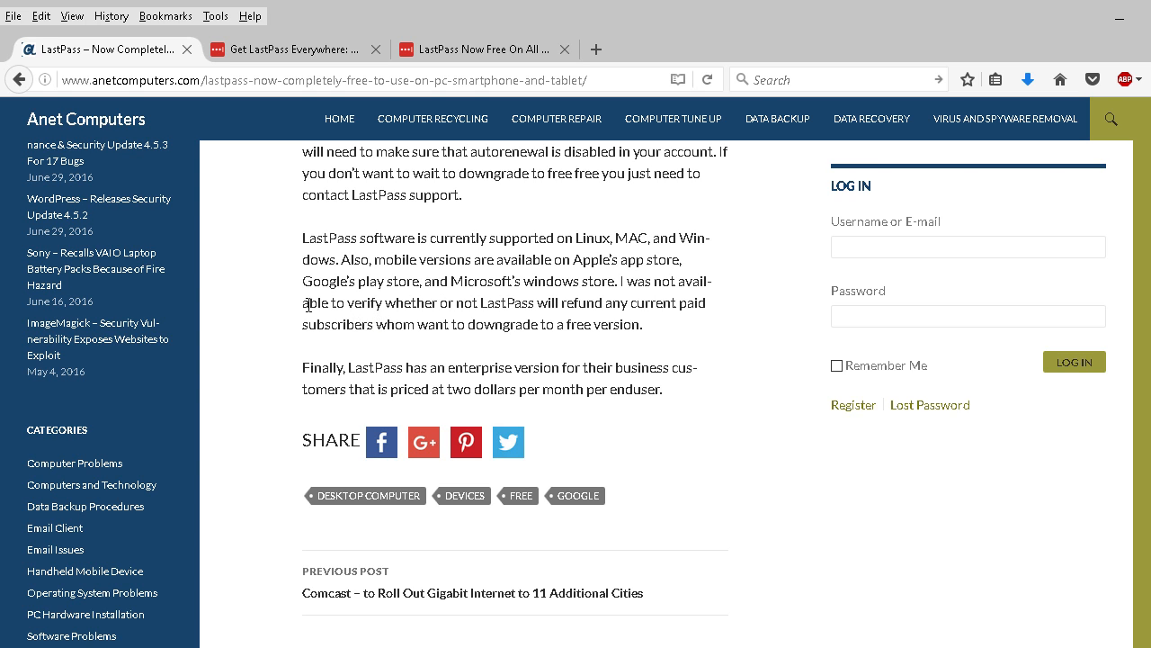
mouse_move(284, 315)
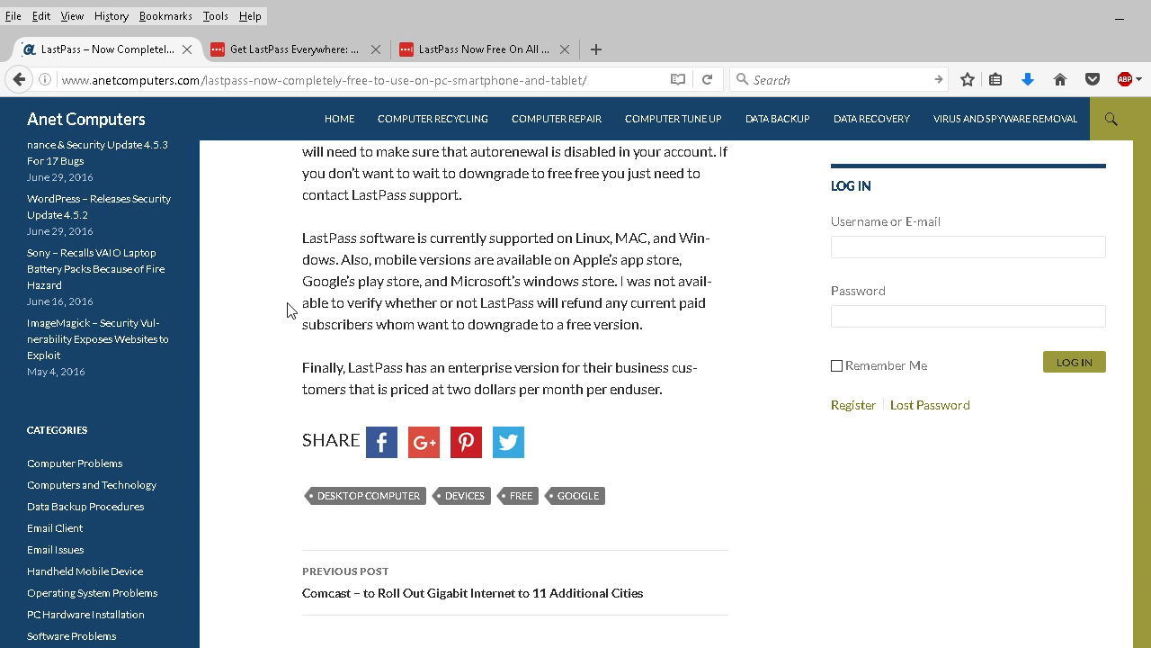
scroll("down", 3)
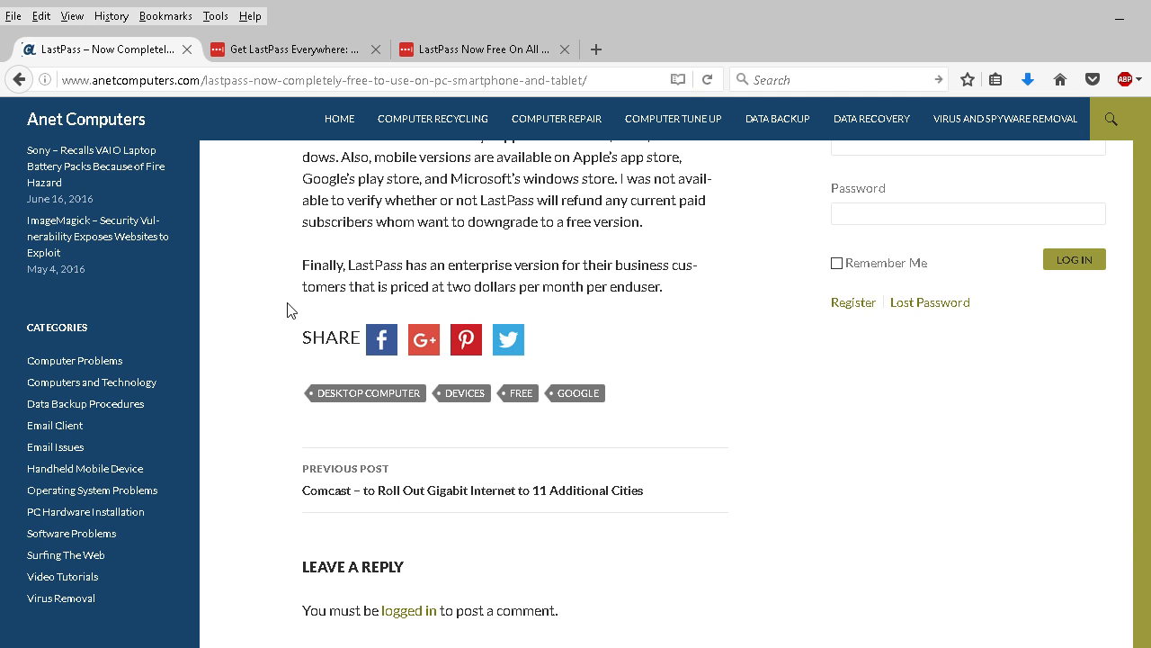
mouse_move(567, 277)
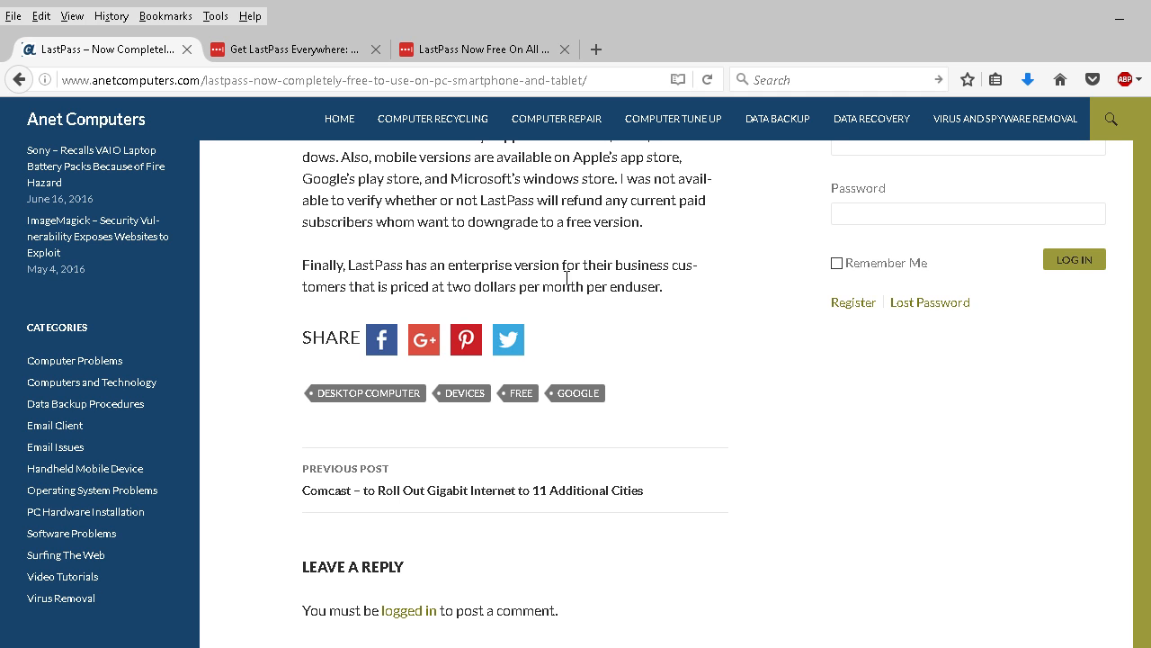
mouse_move(328, 304)
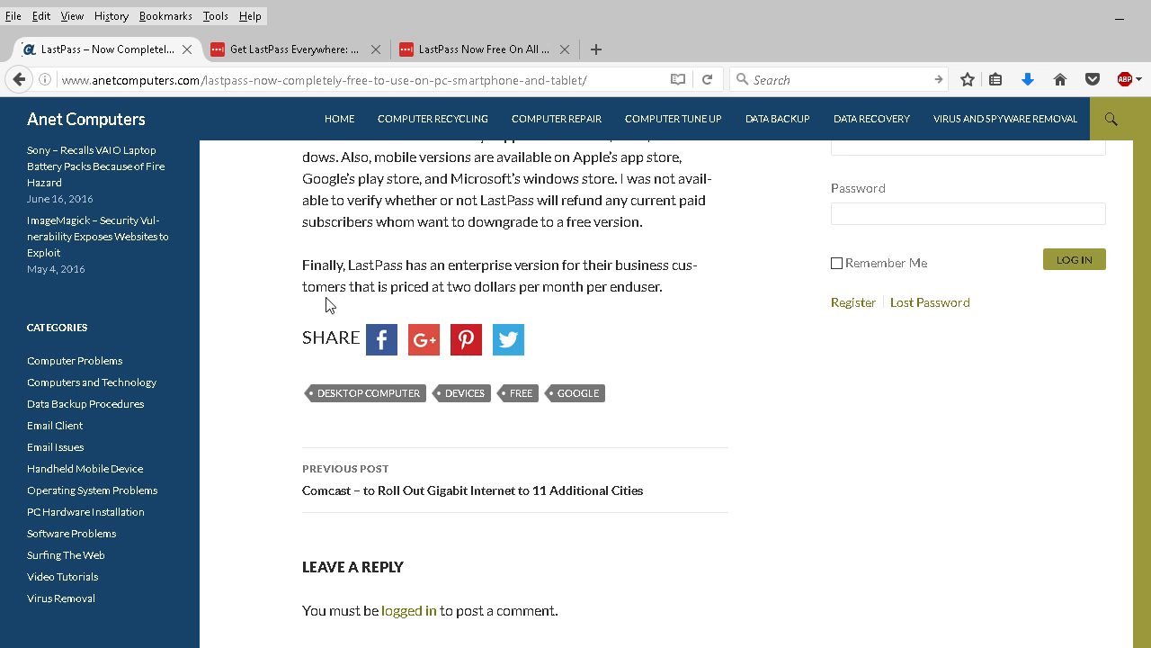
mouse_move(284, 300)
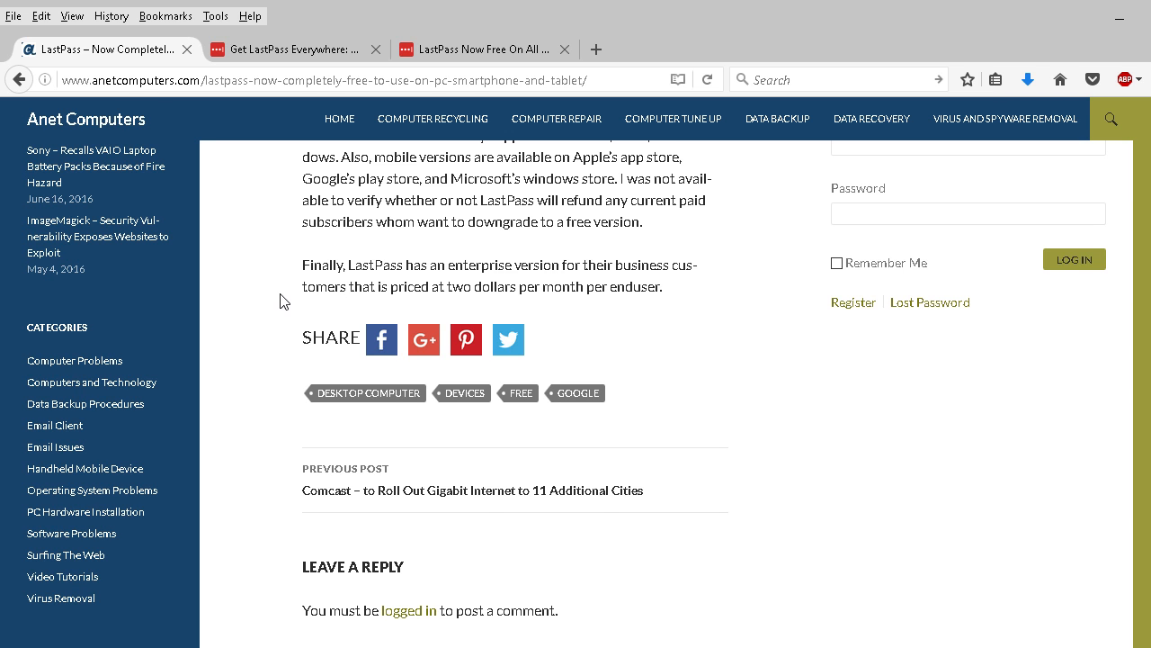
scroll("up", 3)
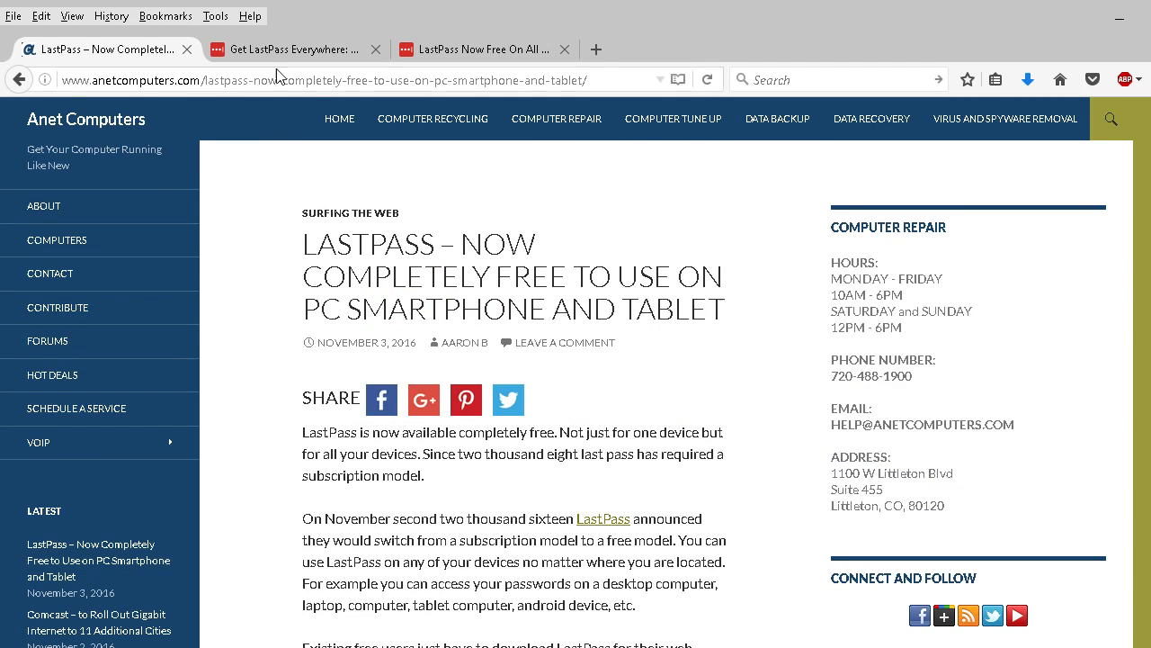
Step: Switch to the 'LastPass Now Free On All Devices' tab and scroll toward its top
left_click(288, 49)
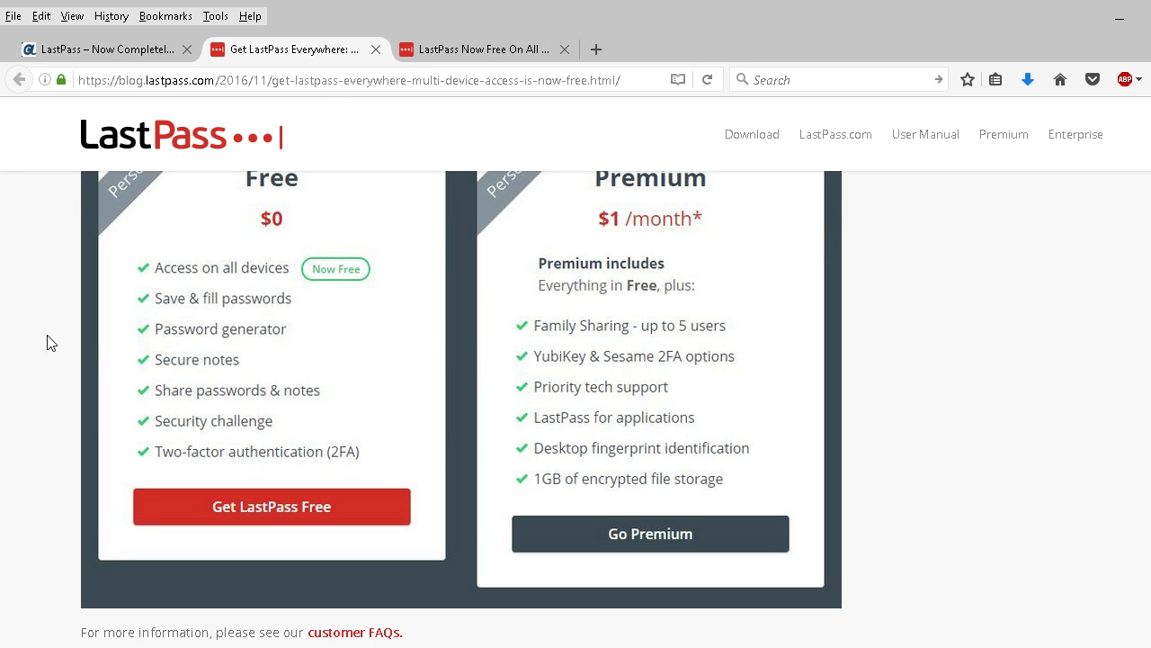
scroll("up", 3)
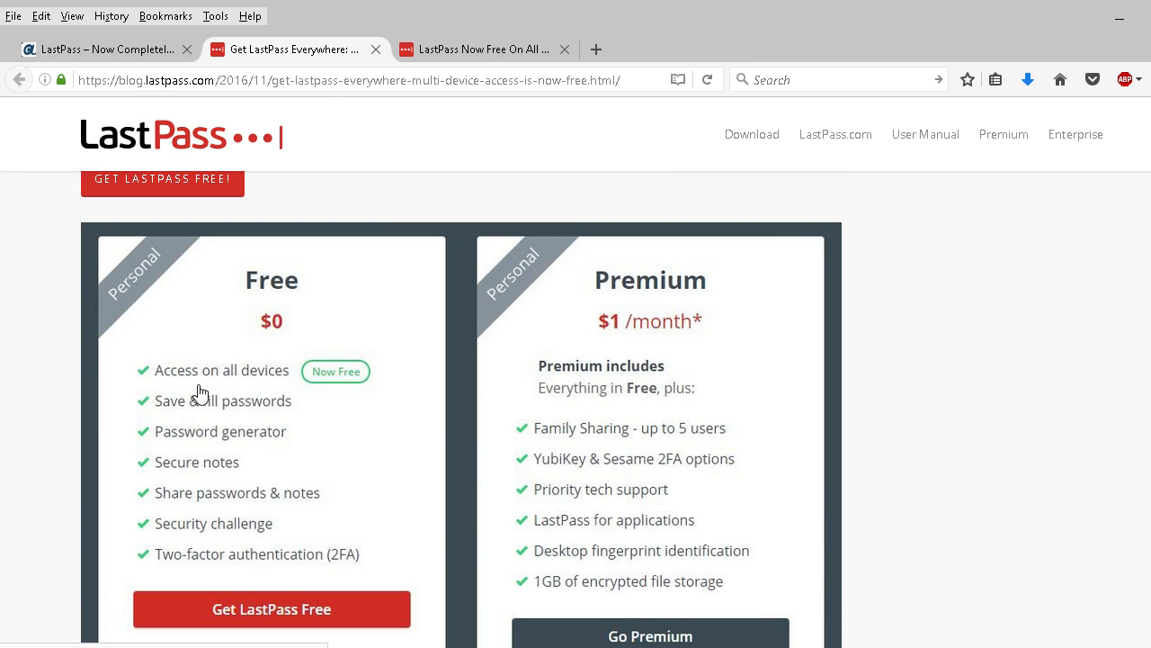
mouse_move(97, 385)
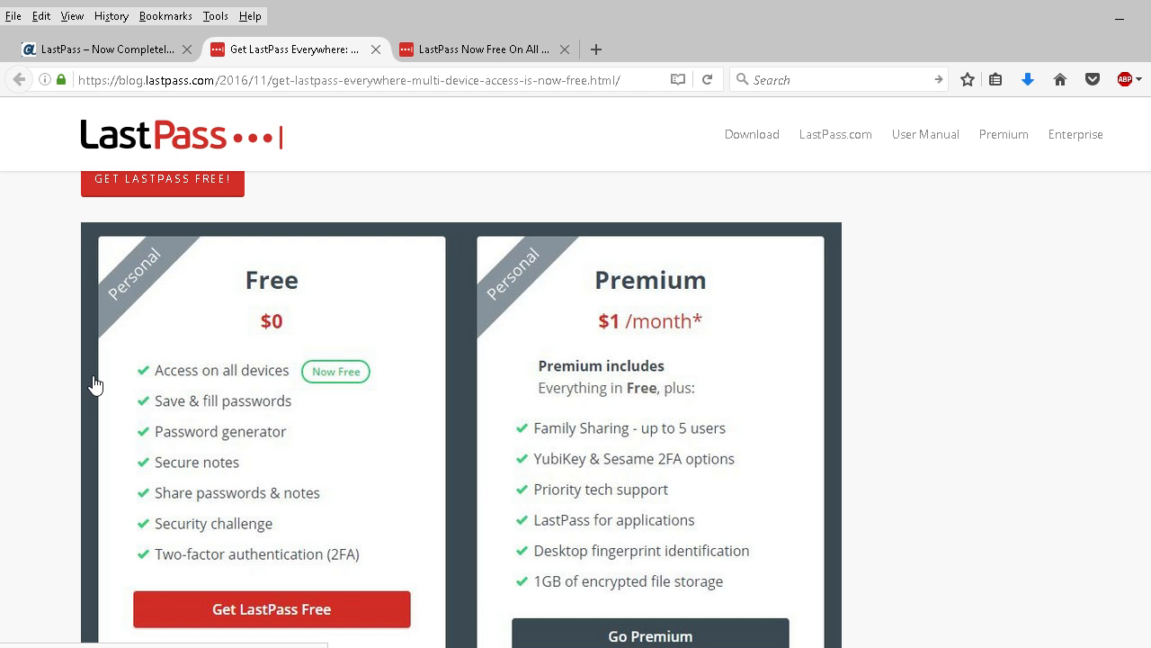
mouse_move(194, 423)
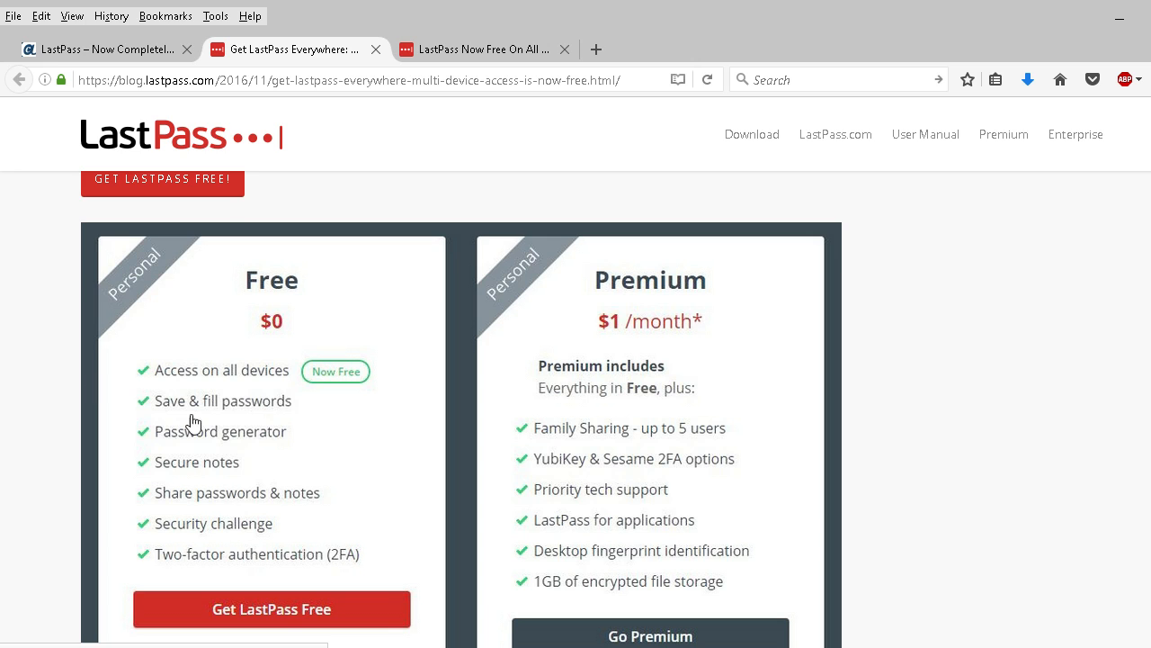
mouse_move(512, 456)
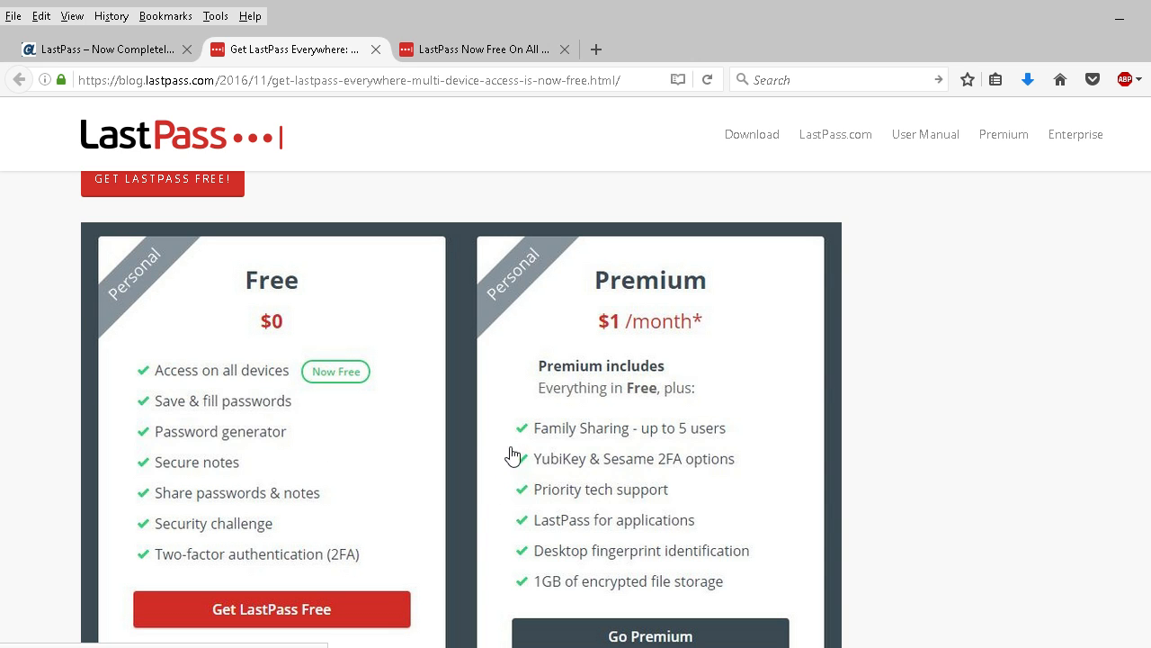
mouse_move(517, 363)
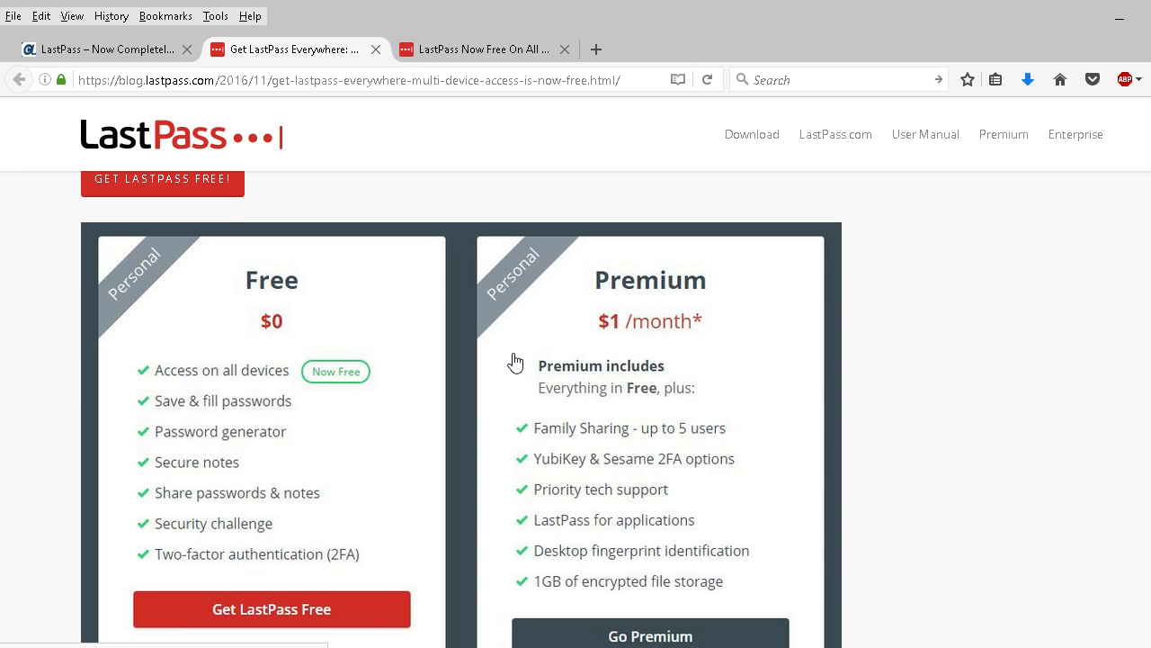
mouse_move(498, 400)
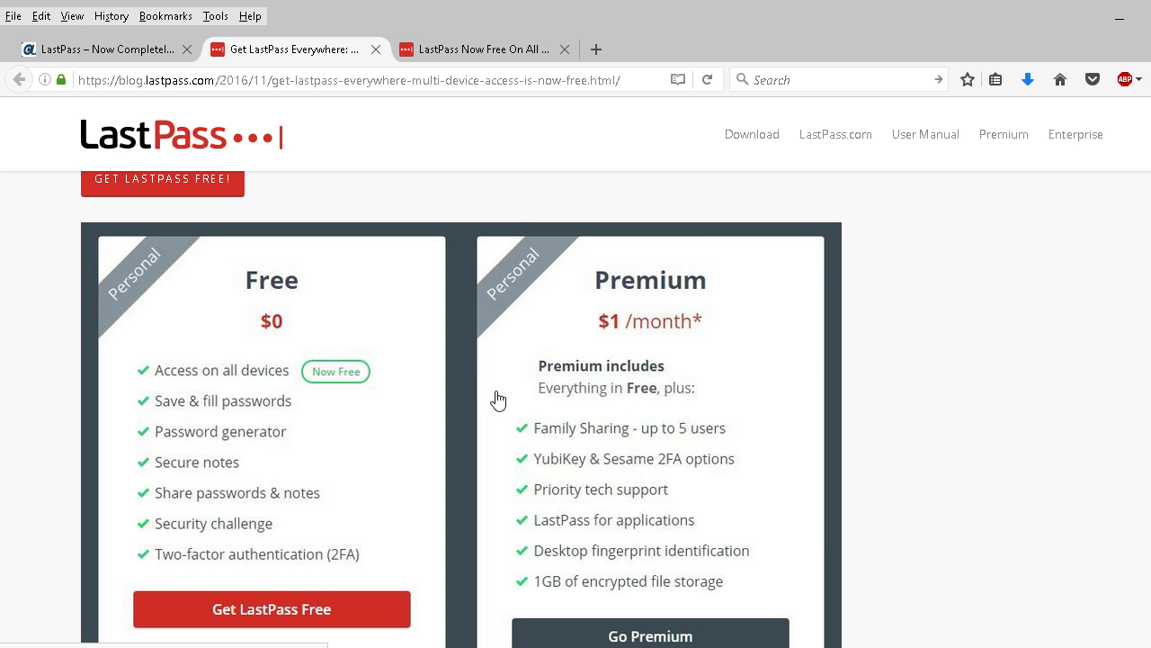
mouse_move(486, 387)
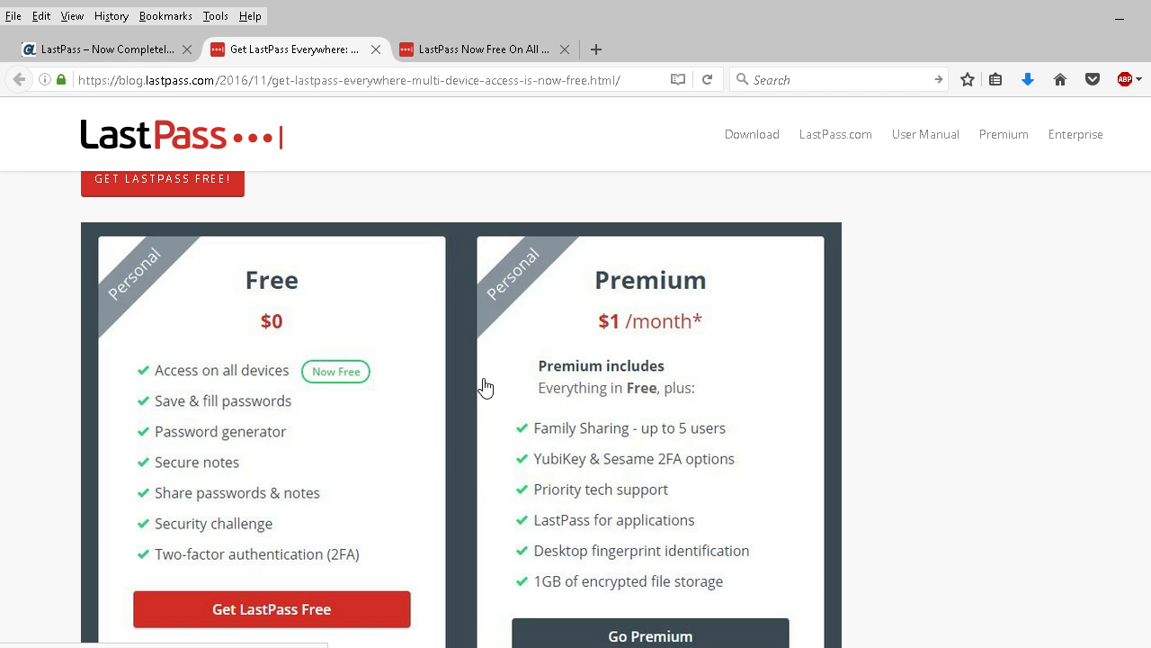
mouse_move(511, 425)
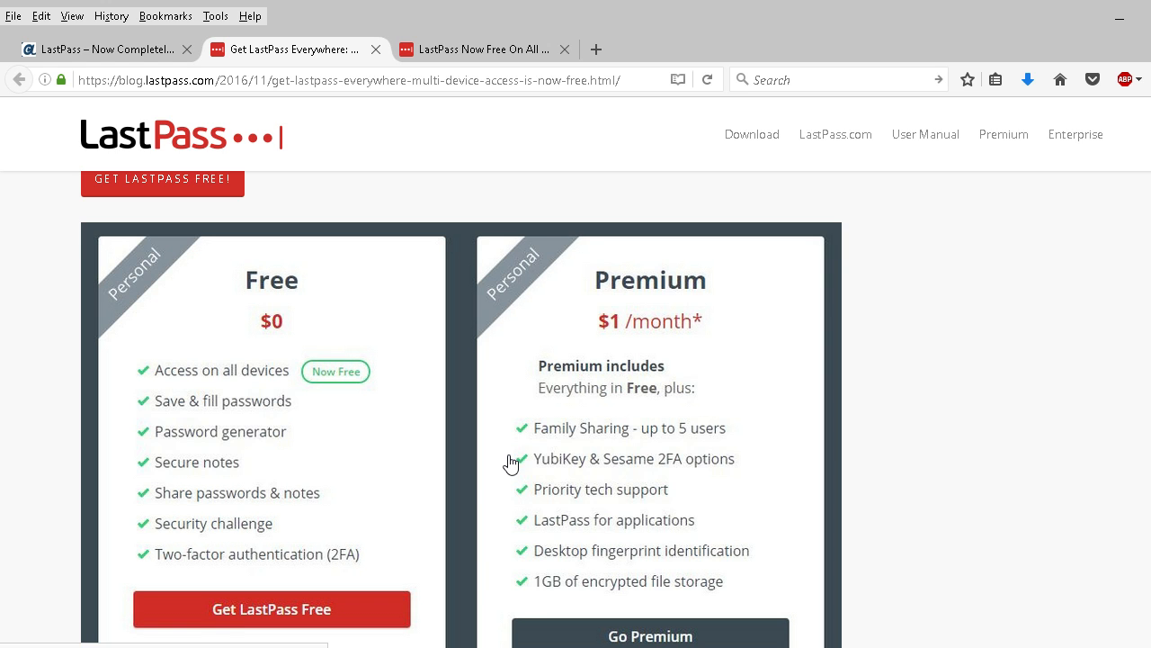
mouse_move(477, 49)
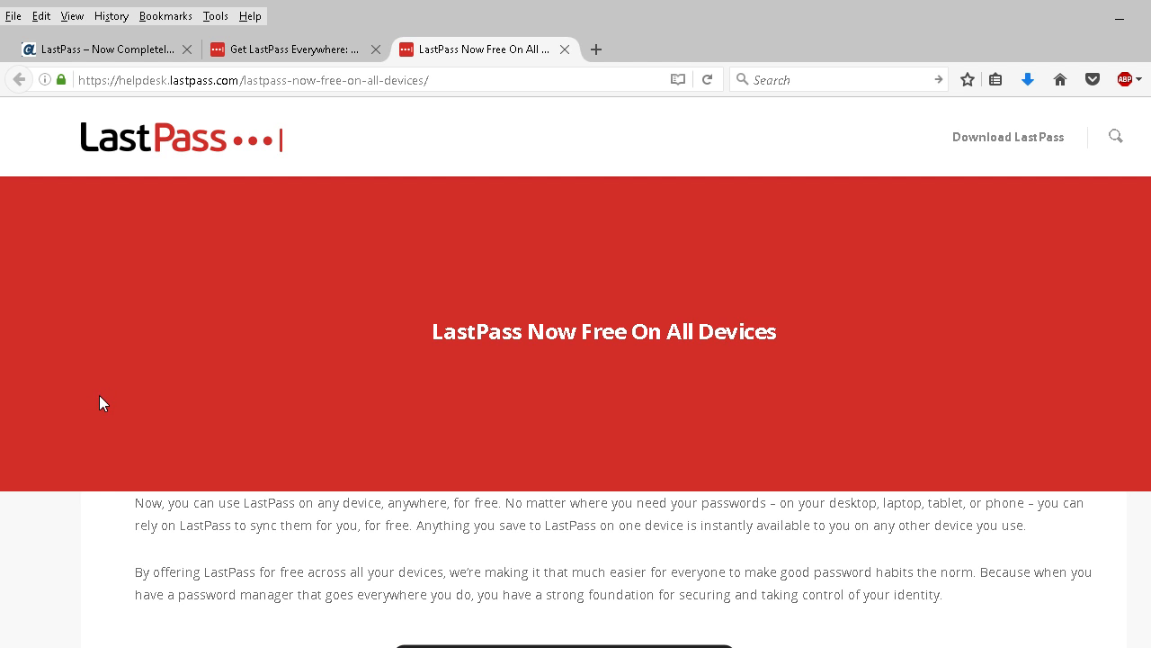
Step: Browse up and down through the helpdesk FAQ question list, then select a question so the tab reloads
scroll("down", 3)
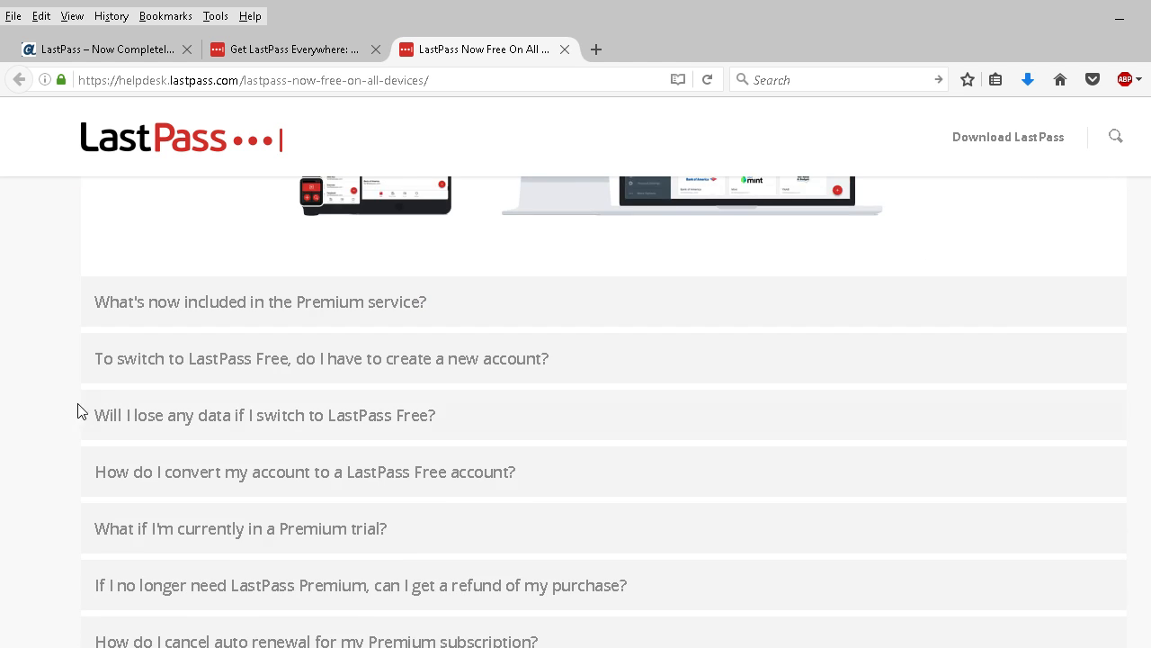
mouse_move(133, 320)
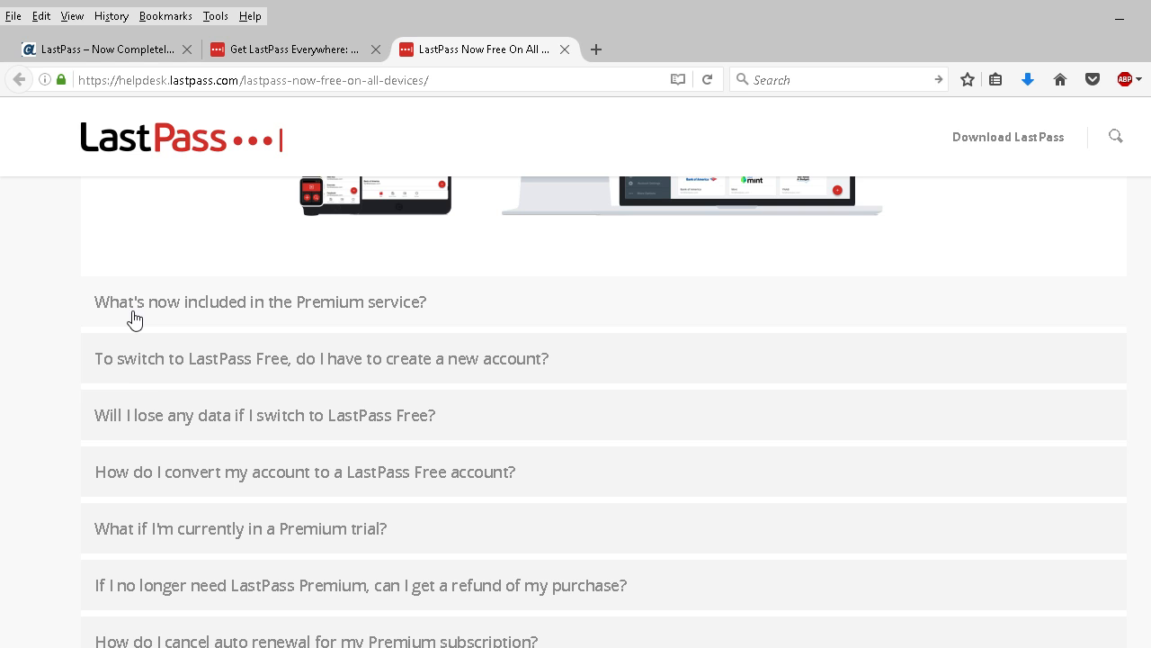
scroll("down", 3)
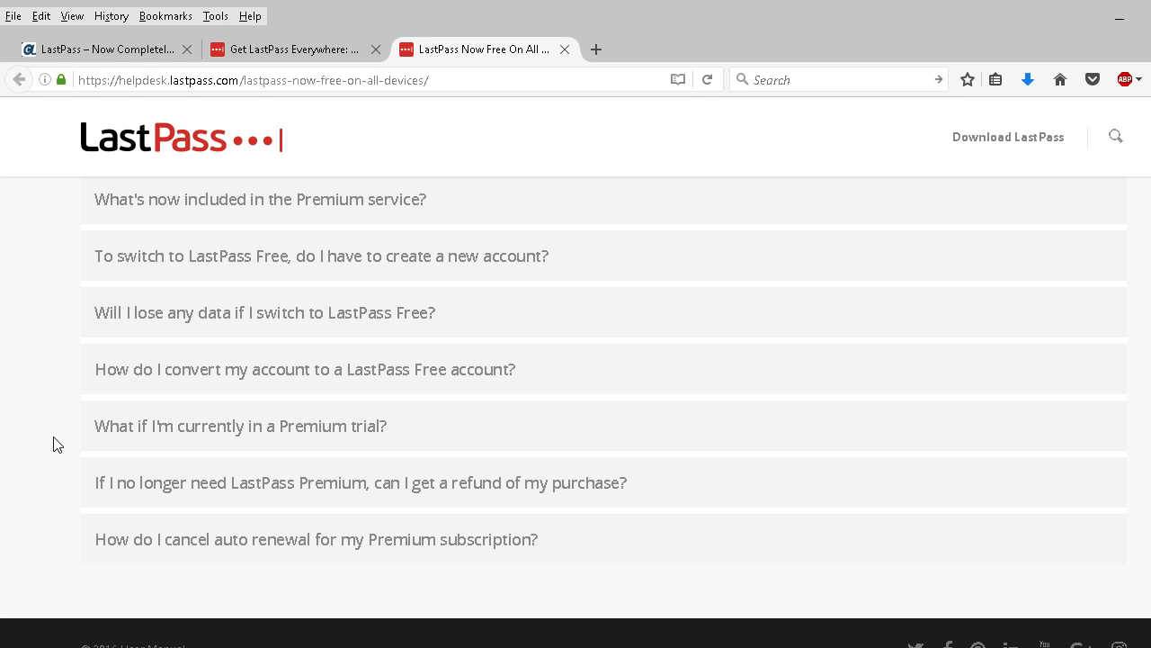
scroll("up", 3)
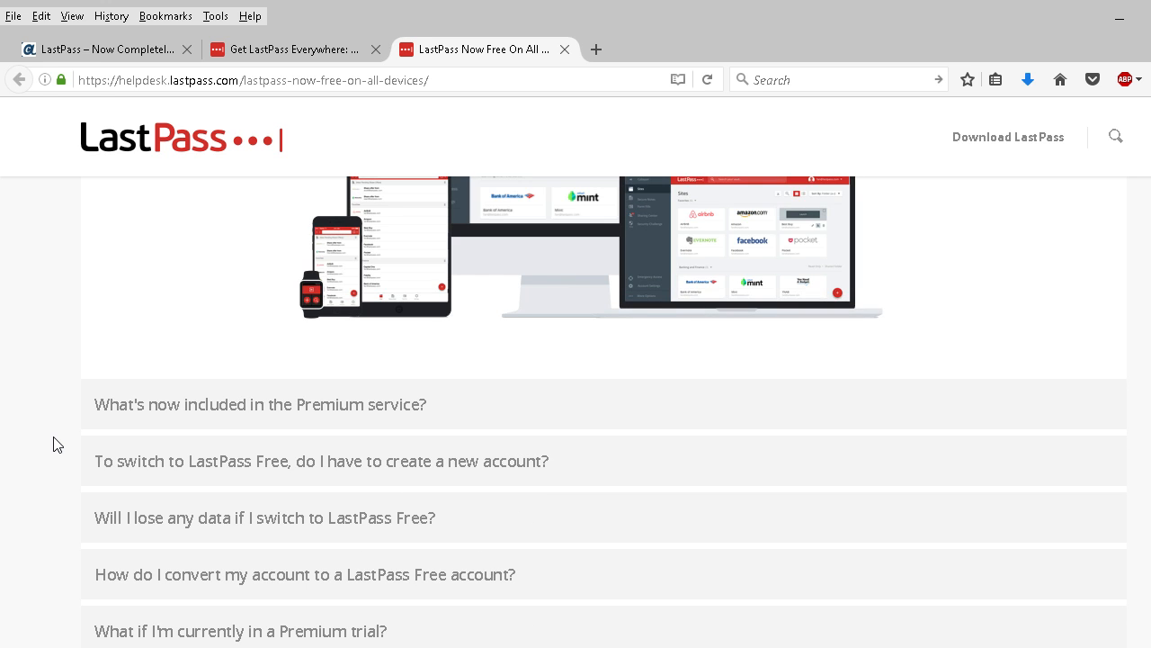
scroll("down", 3)
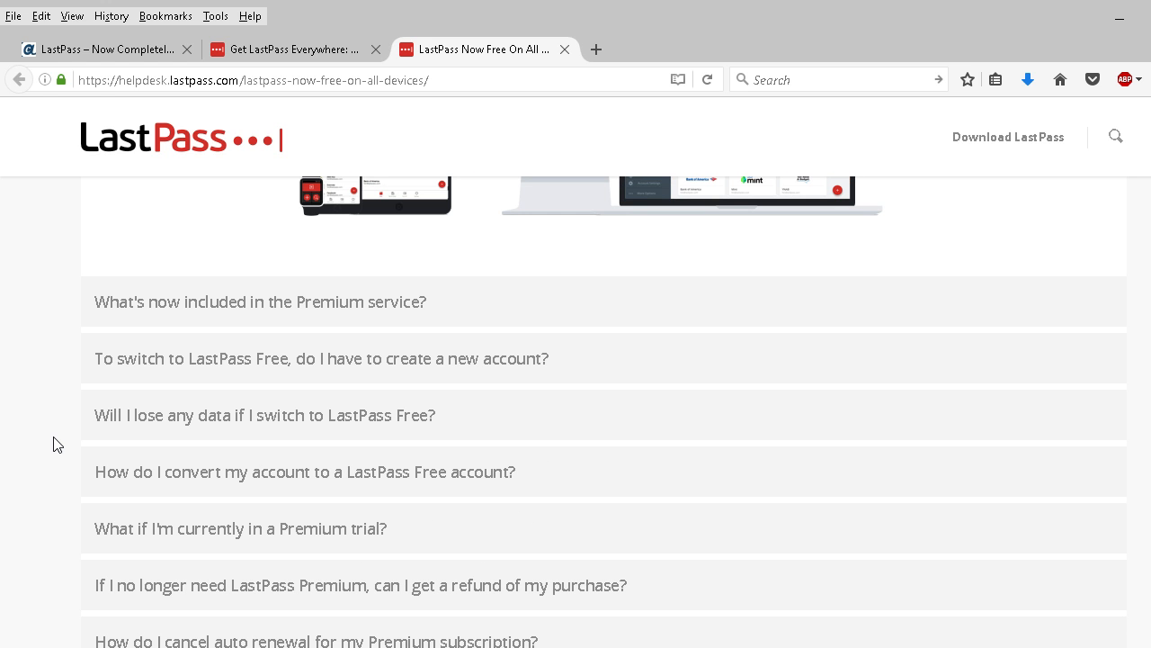
scroll("down", 3)
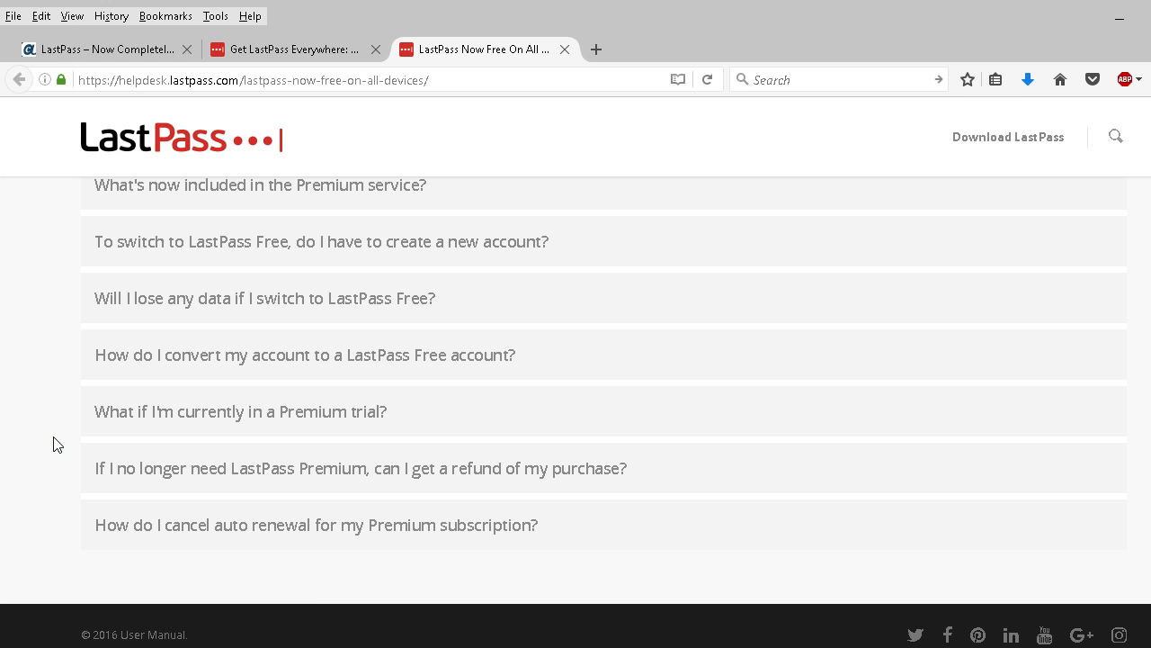
scroll("up", 3)
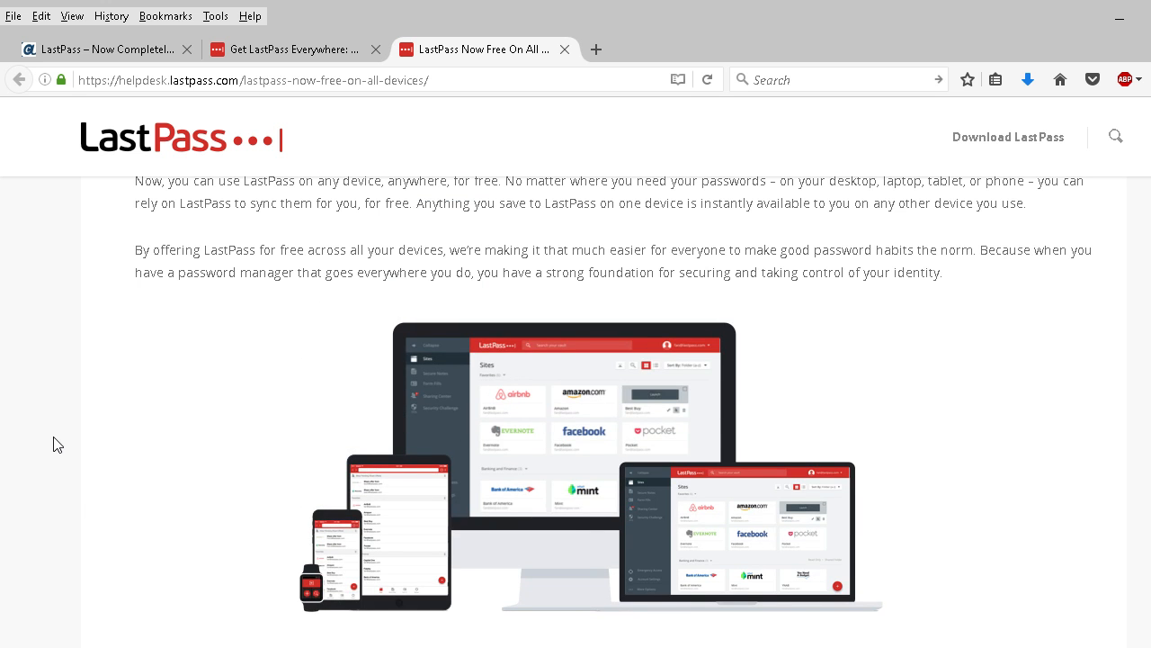
scroll("up", 3)
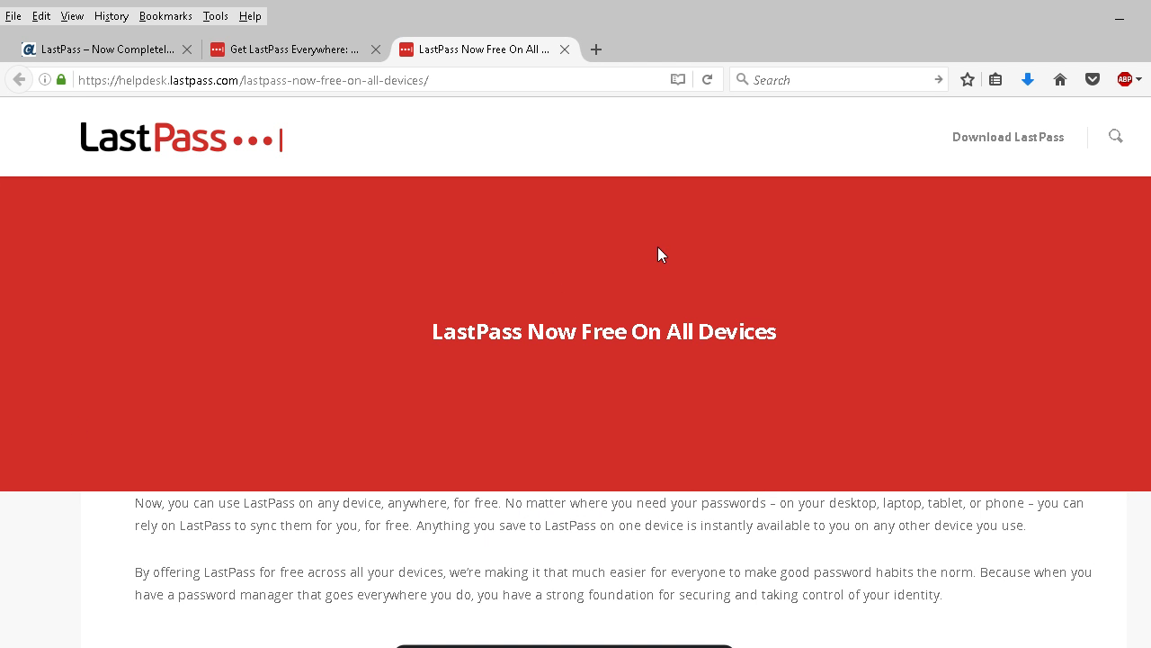
scroll("down", 3)
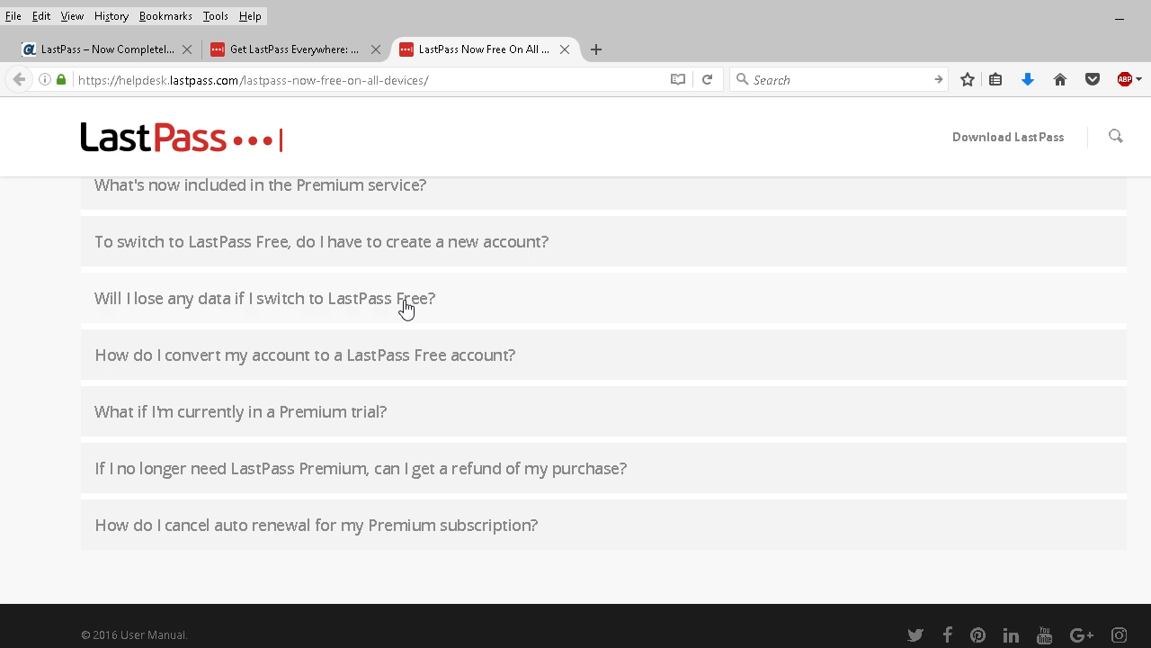
left_click(565, 50)
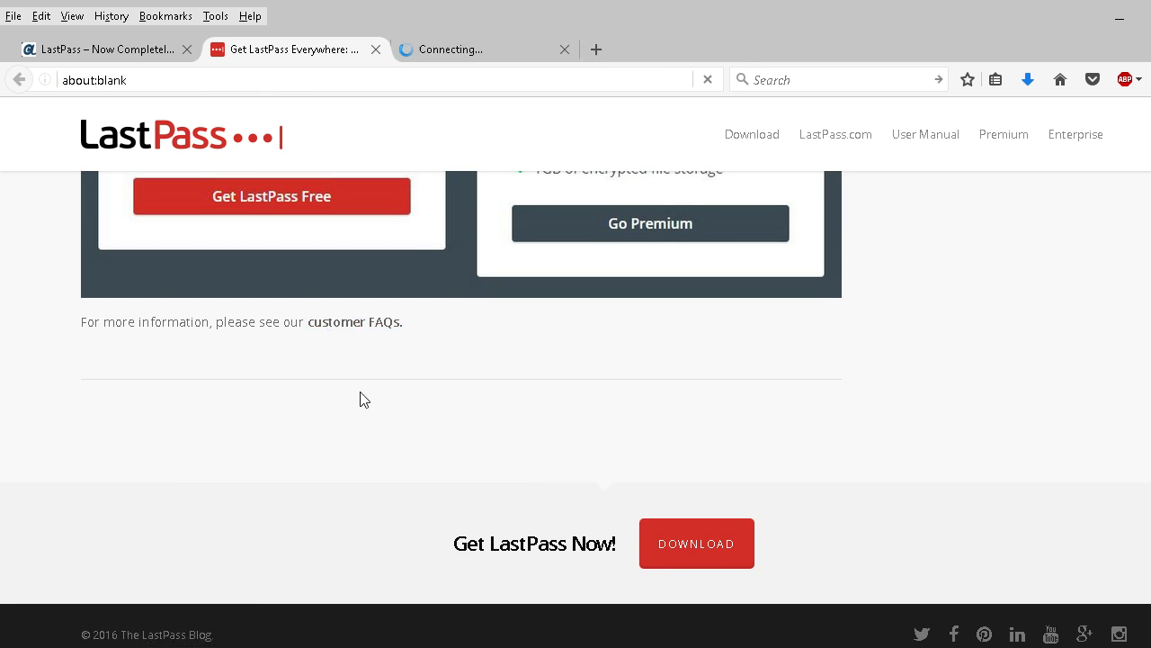
Step: Browse the helpdesk FAQ list again, then return to the 'Get LastPass Everywhere' blog tab
left_click(486, 51)
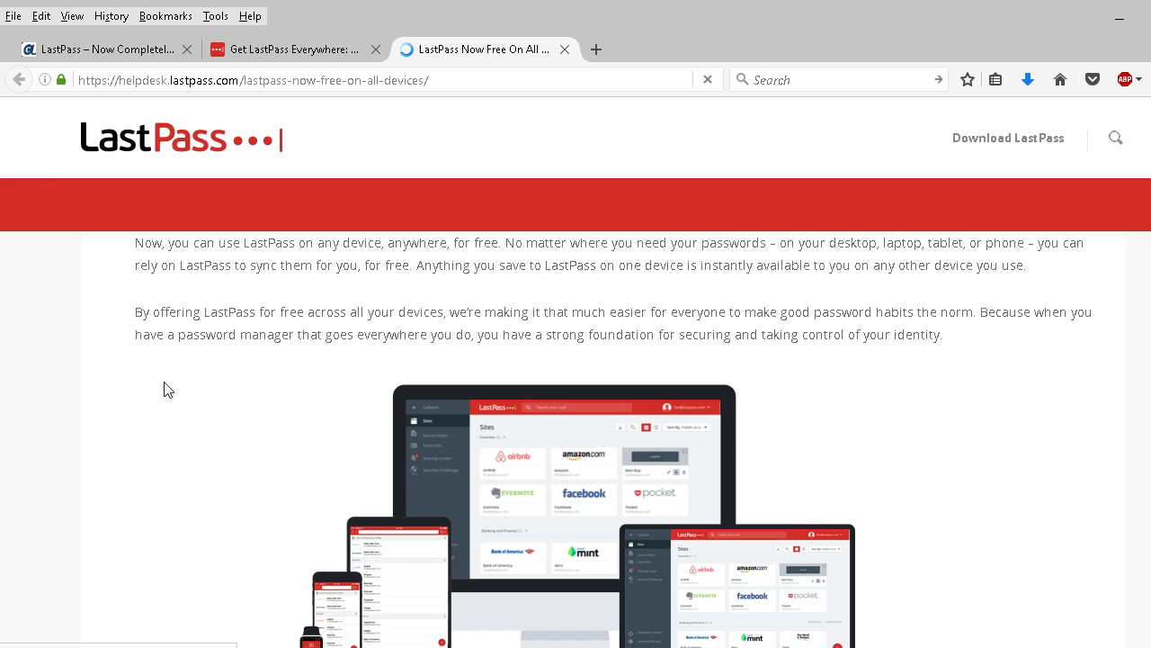
scroll("down", 3)
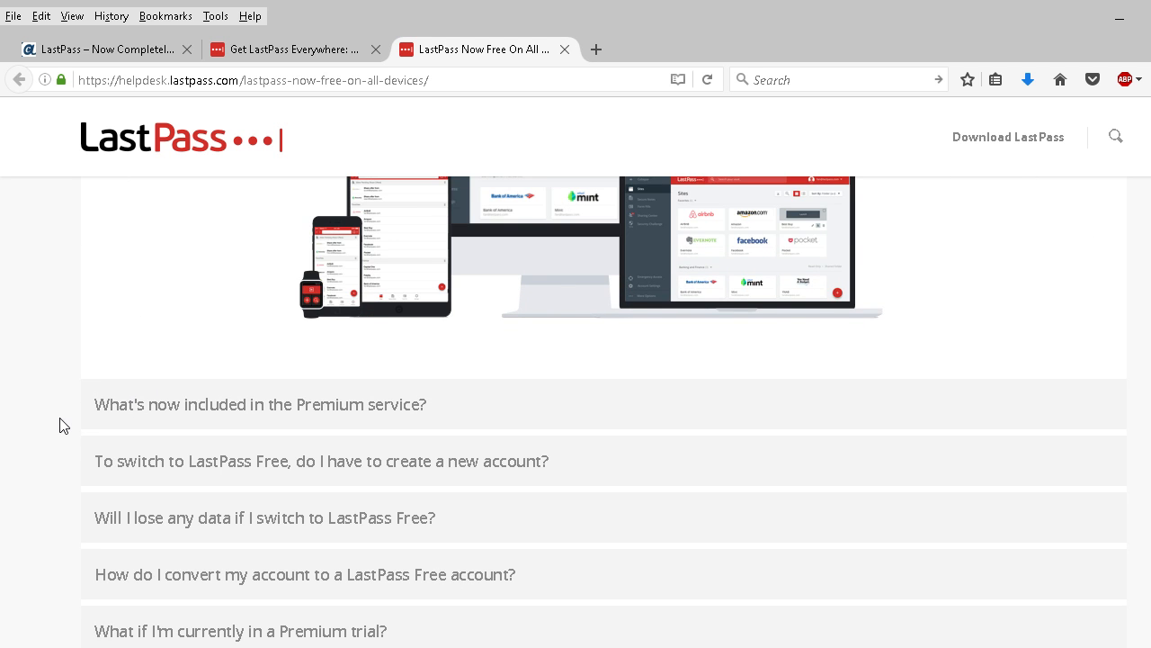
scroll("down", 3)
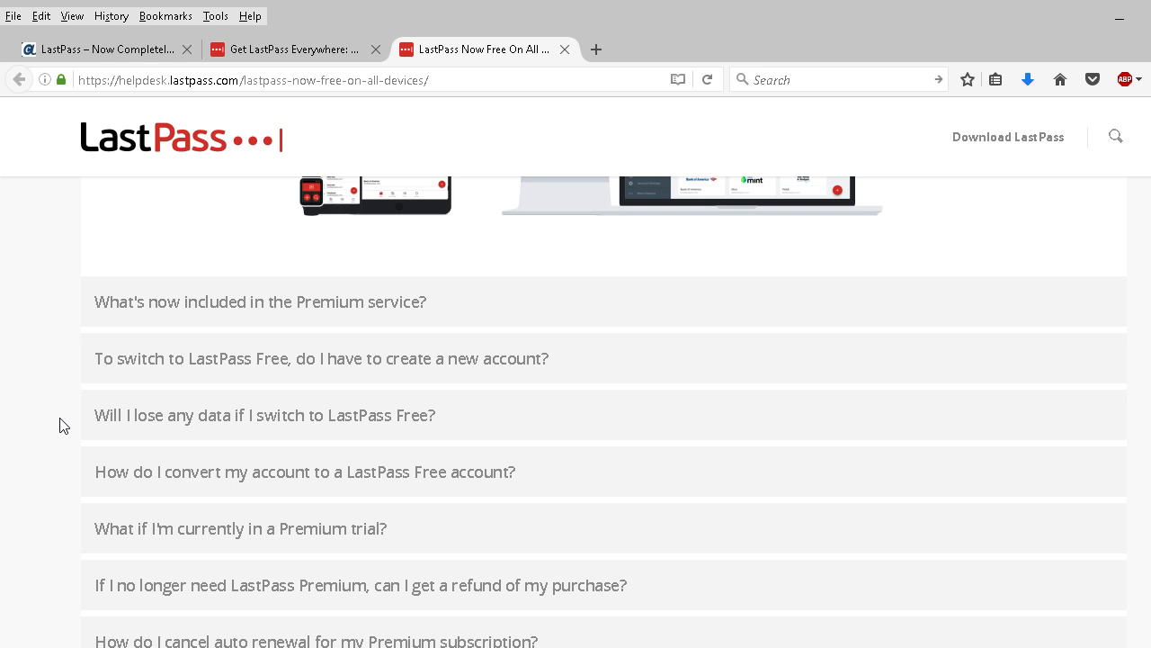
scroll("down", 3)
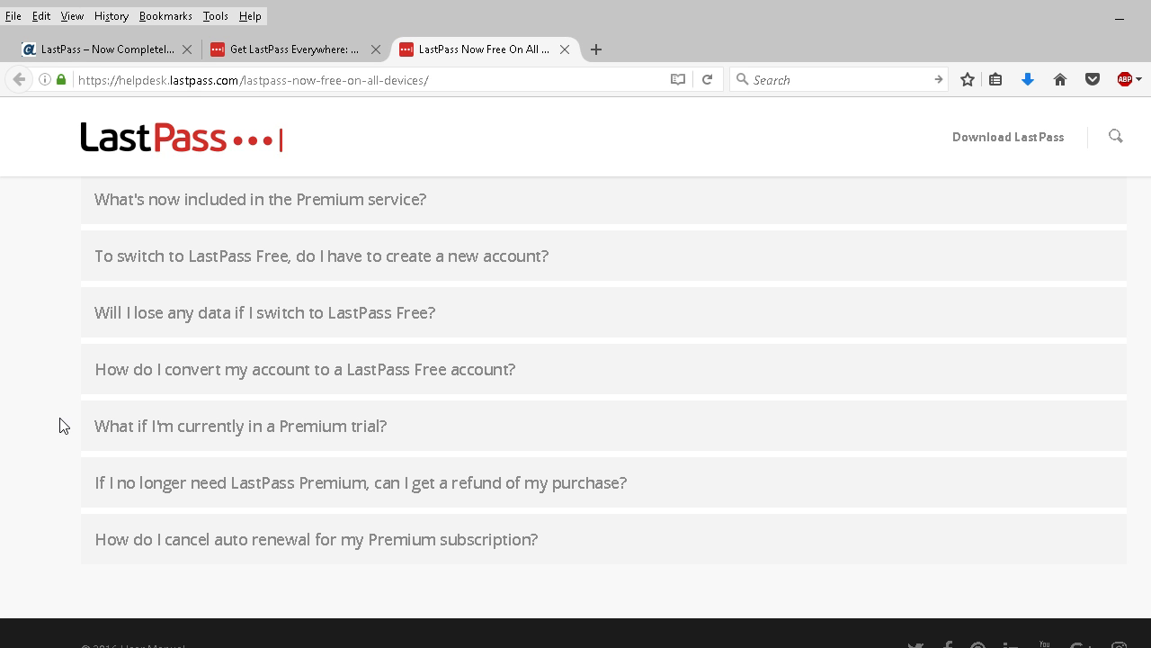
scroll("up", 3)
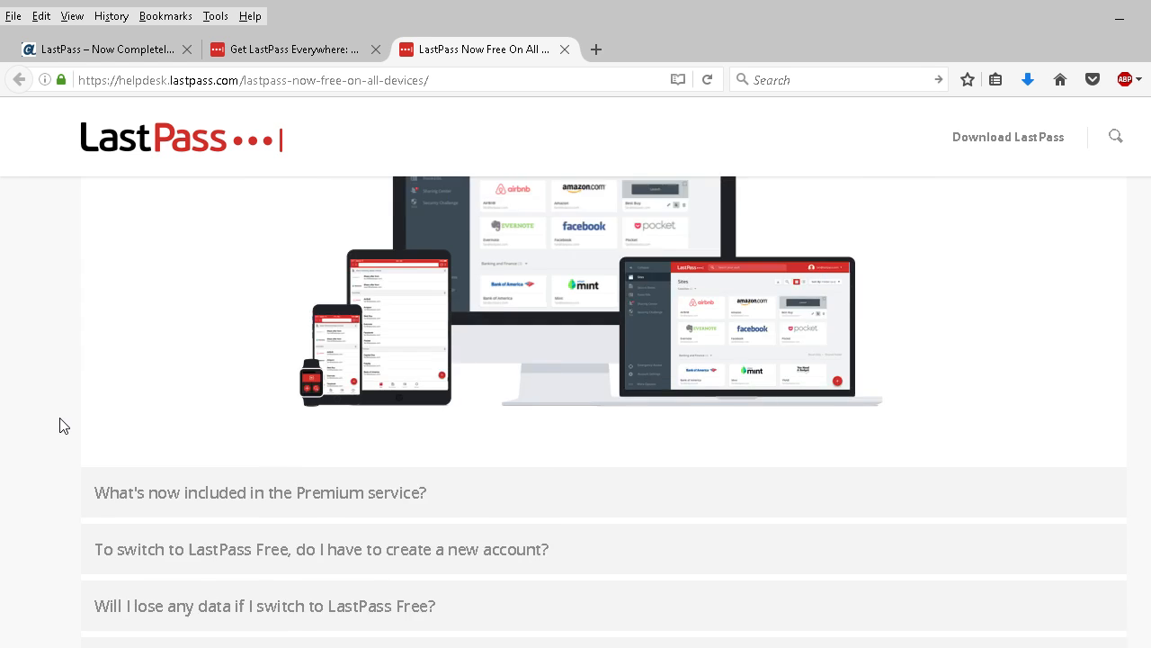
scroll("up", 3)
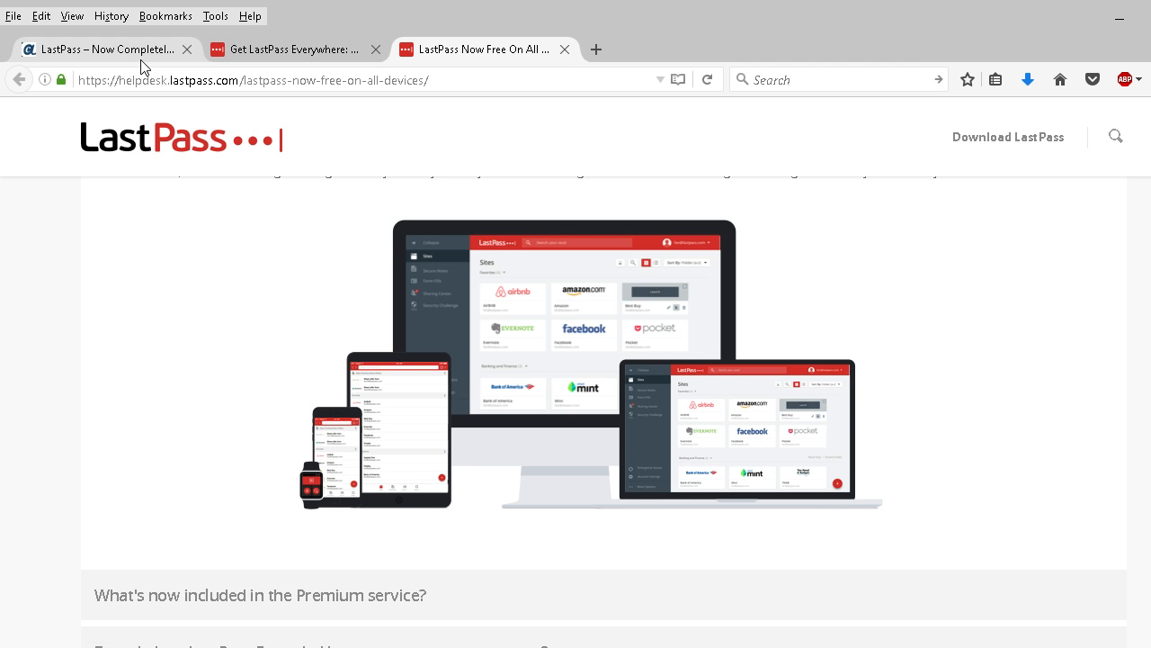
left_click(288, 49)
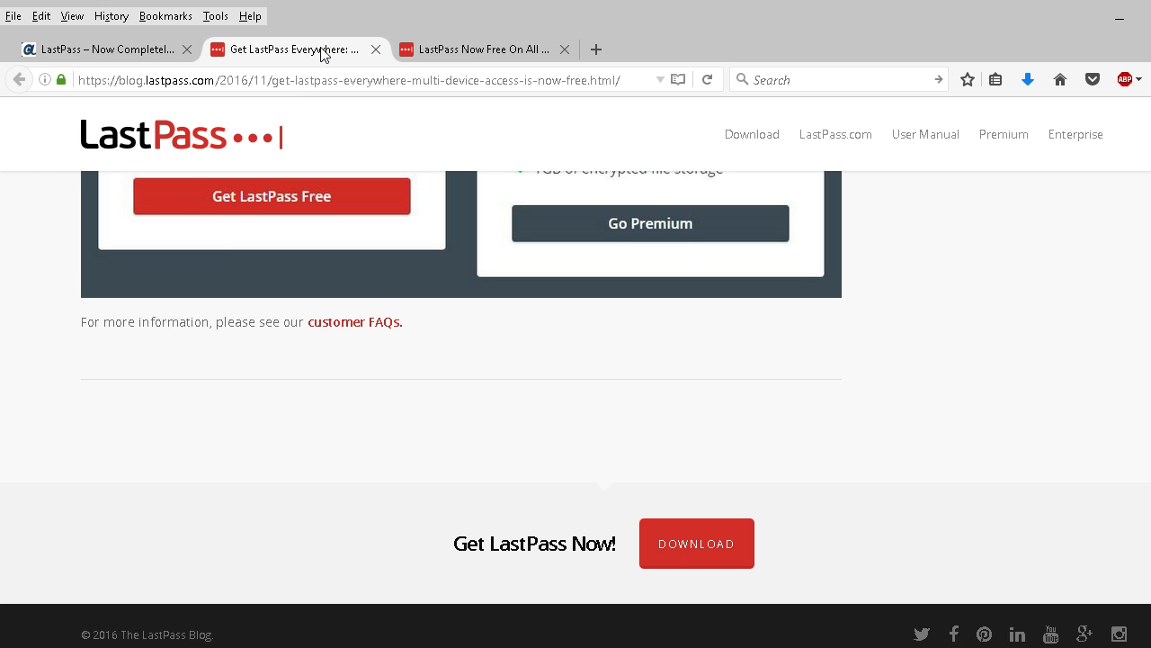
Step: Scroll the blog post back to its headline and return to the helpdesk FAQ article tab
scroll("up", 3)
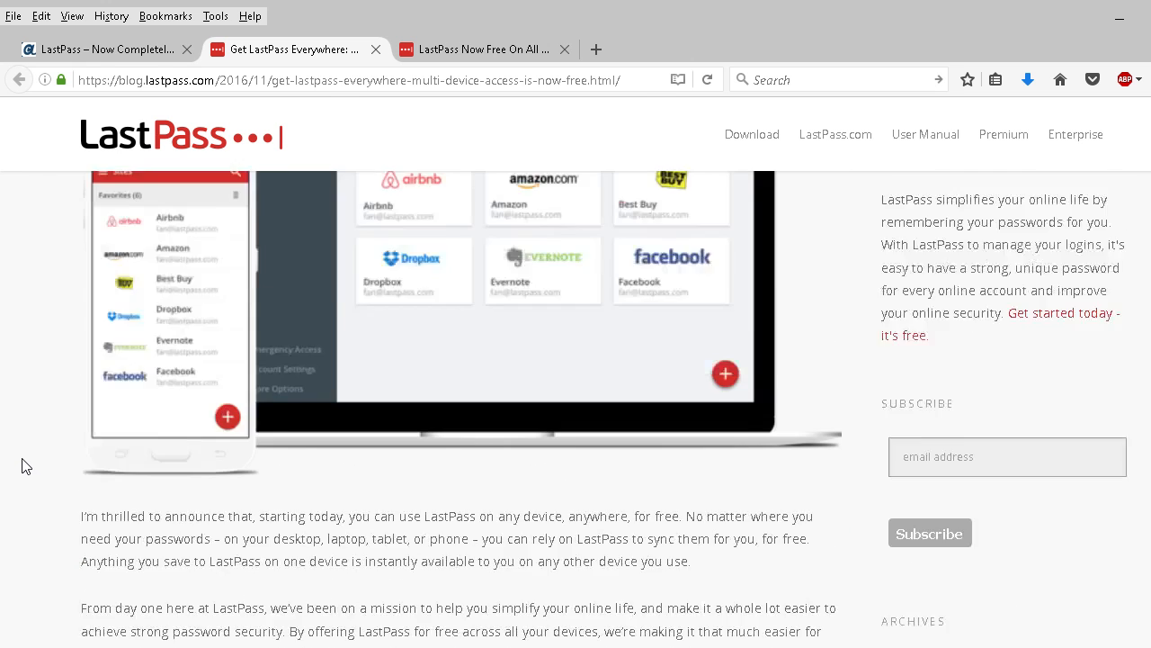
scroll("up", 3)
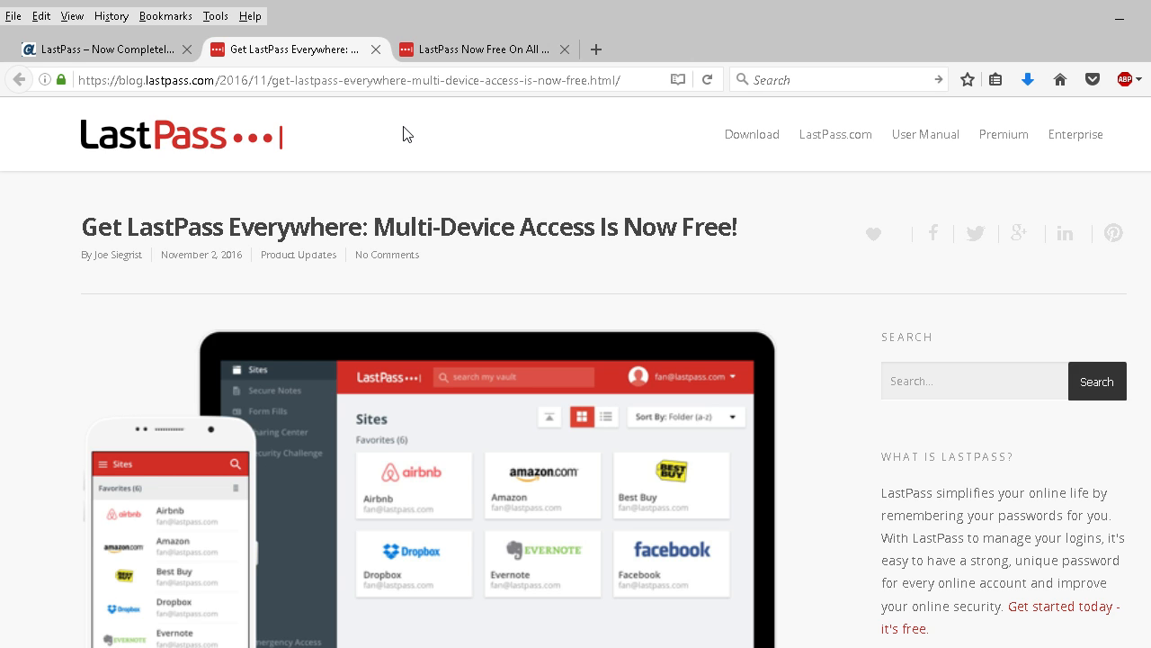
mouse_move(72, 299)
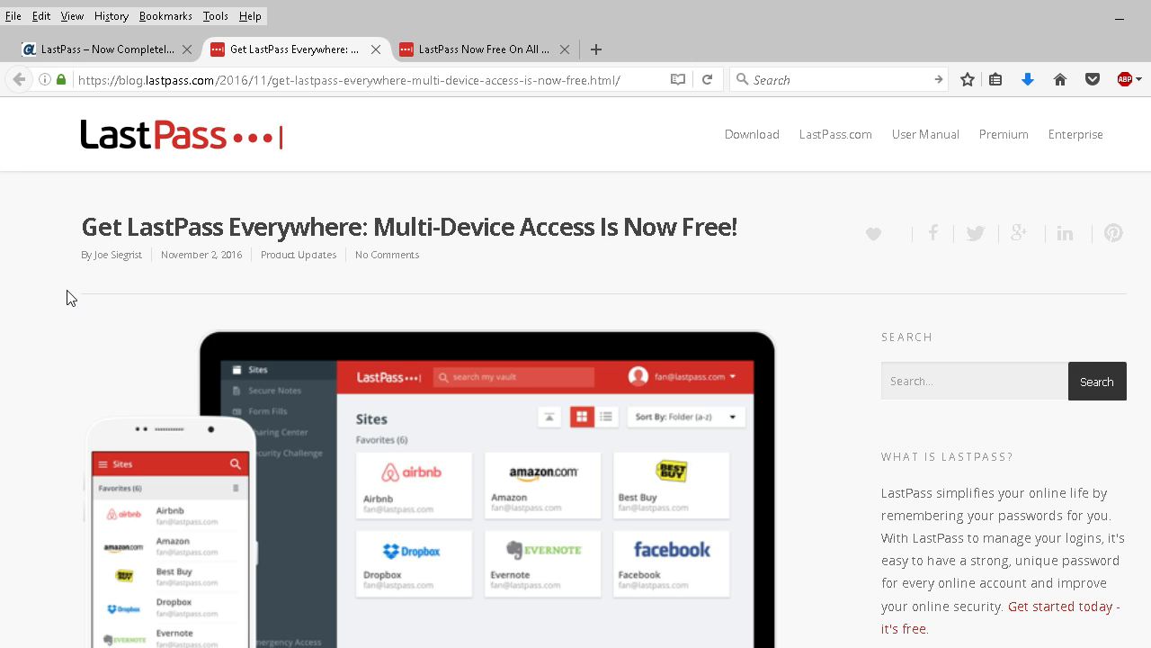
left_click(486, 51)
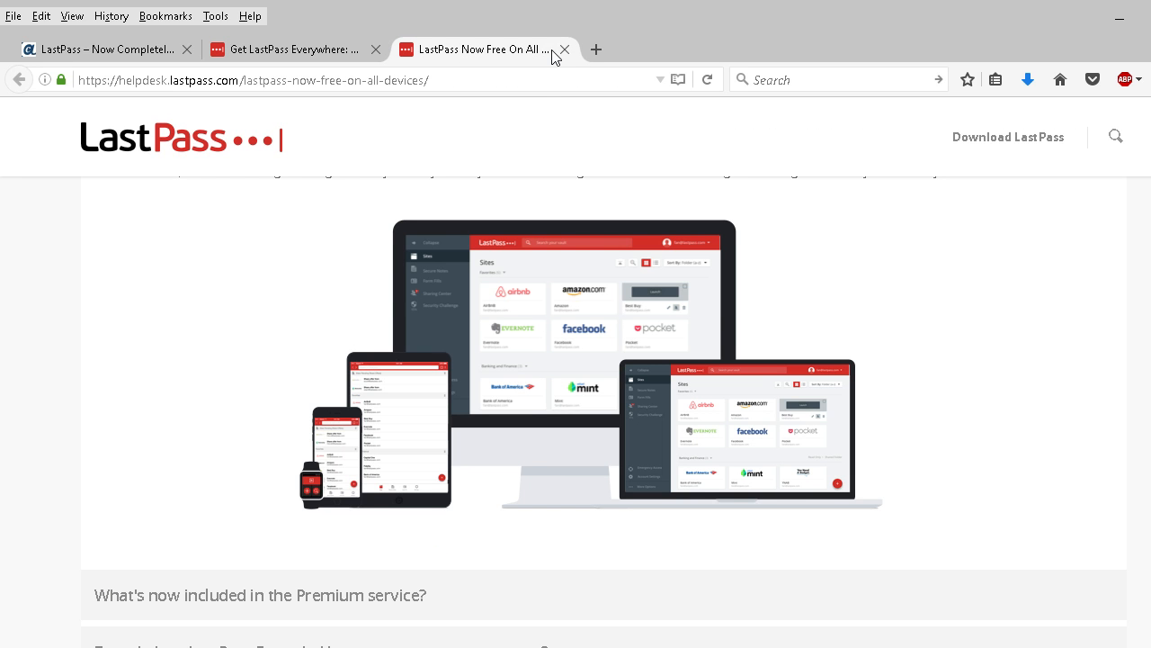
mouse_move(553, 163)
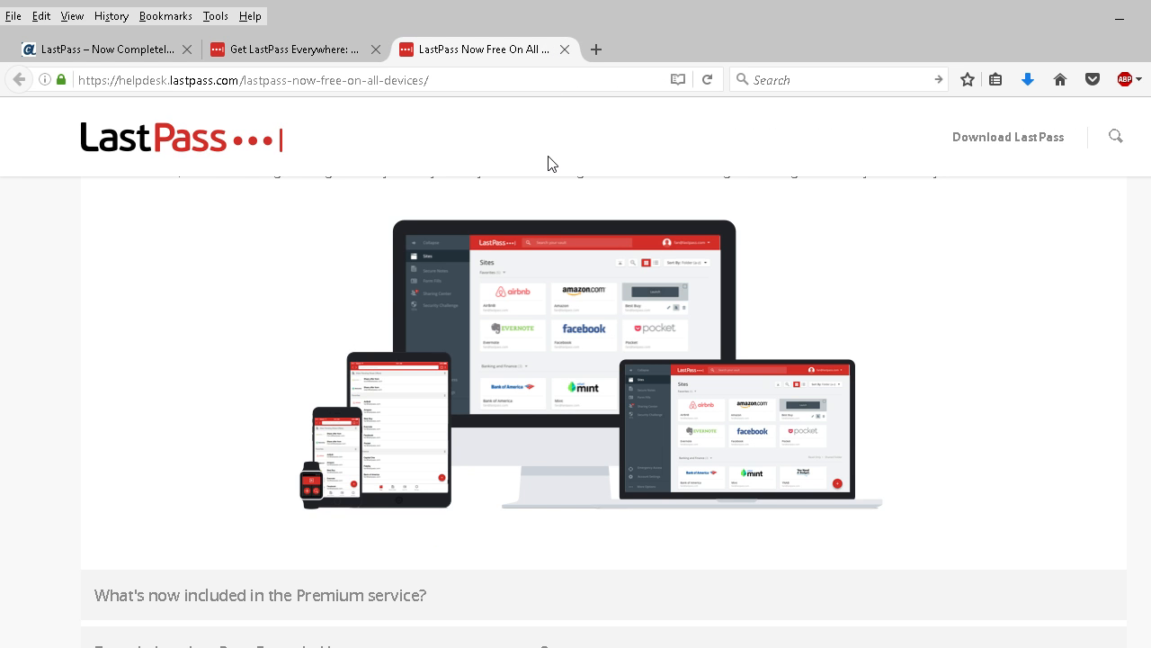